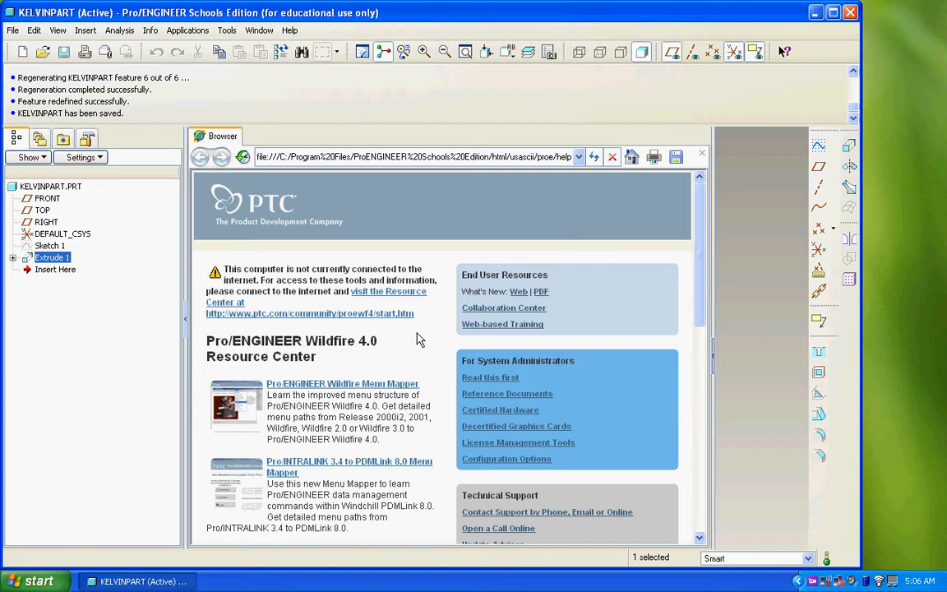
{"action": "mouse_move", "coordinate": [427, 188]}
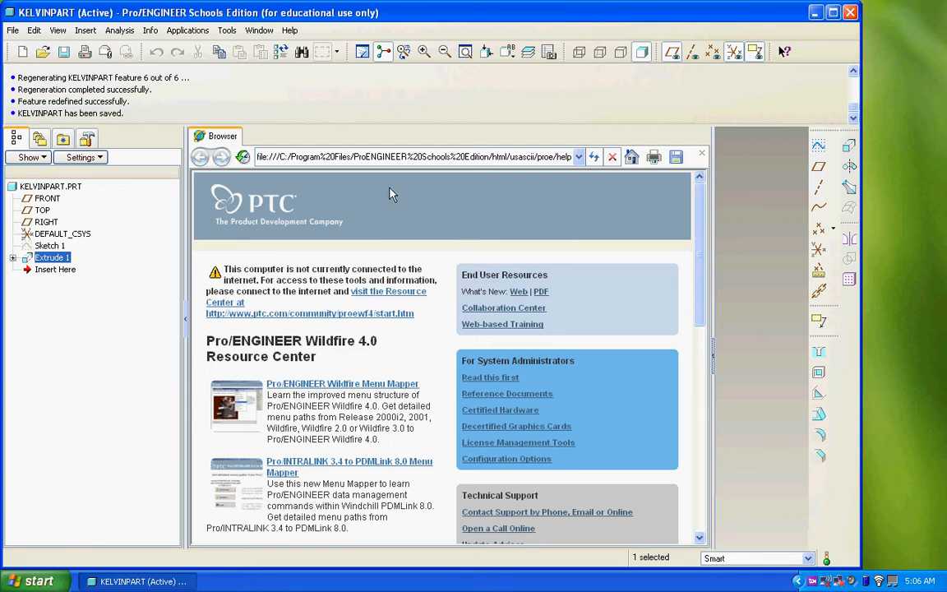
{"action": "mouse_move", "coordinate": [378, 185]}
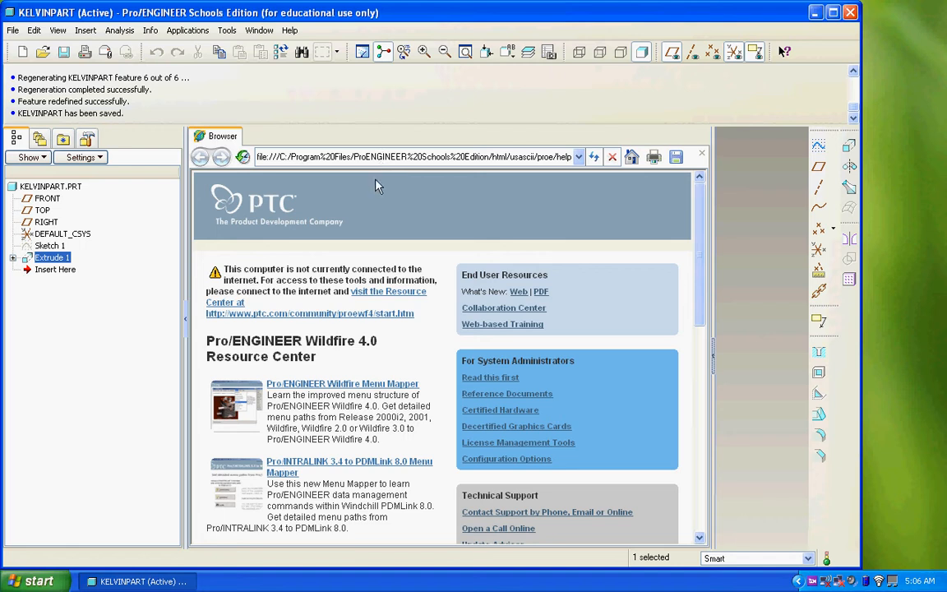
{"action": "mouse_move", "coordinate": [384, 211]}
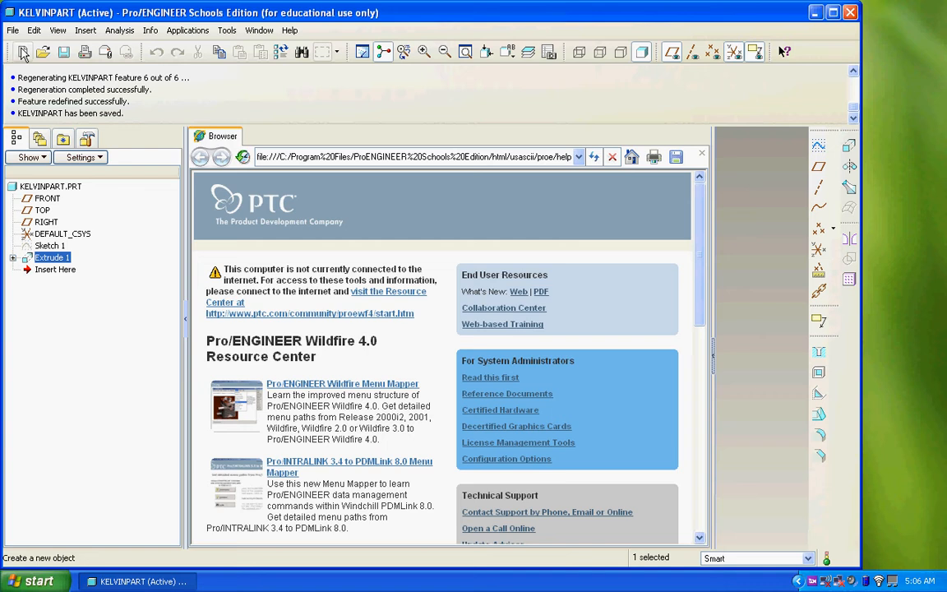
{"action": "mouse_move", "coordinate": [23, 52]}
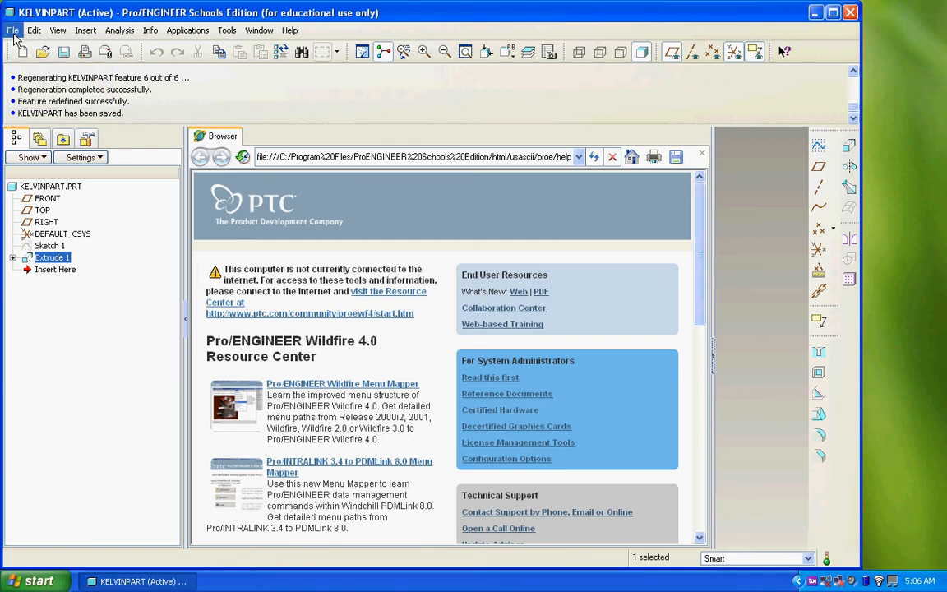
- Start a new solid part and enter the name 'kelvin cube'
{"action": "left_click", "coordinate": [12, 30]}
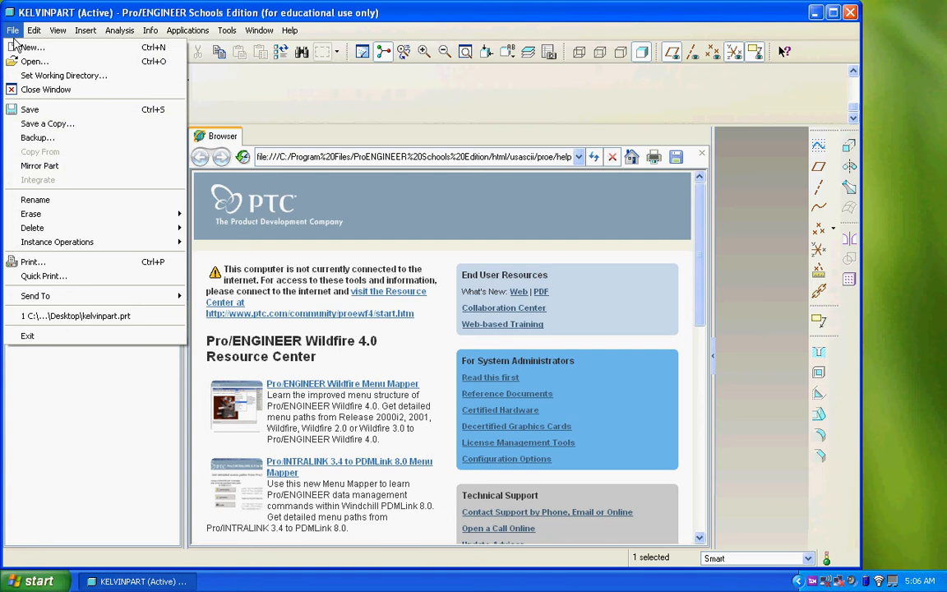
{"action": "left_click", "coordinate": [31, 47]}
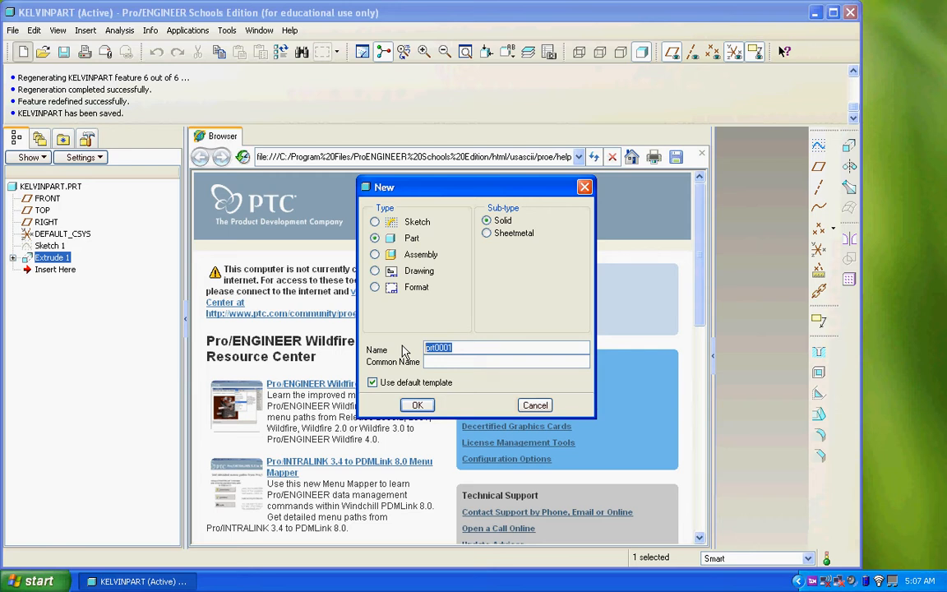
{"action": "type", "text": "kelvin"}
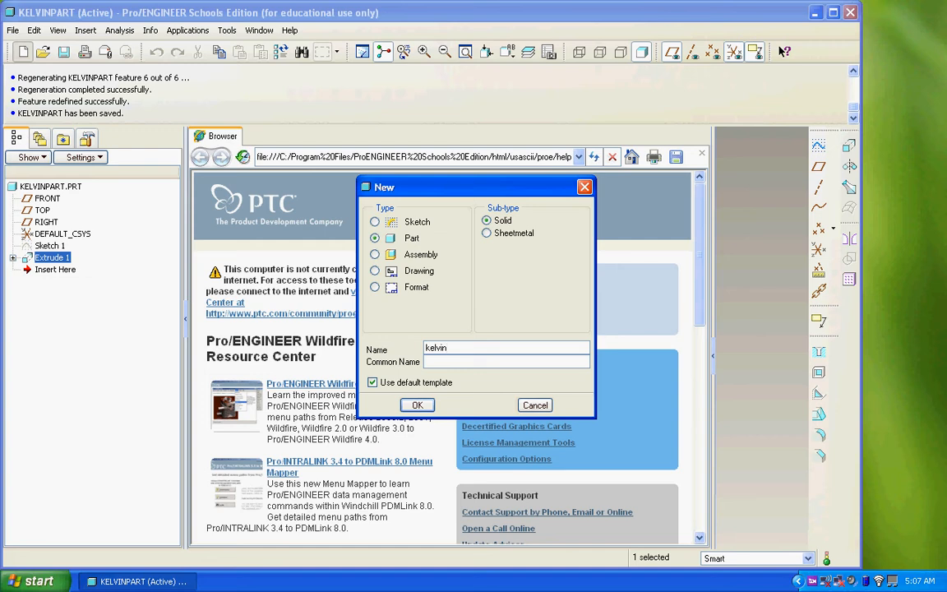
{"action": "mouse_move", "coordinate": [402, 351]}
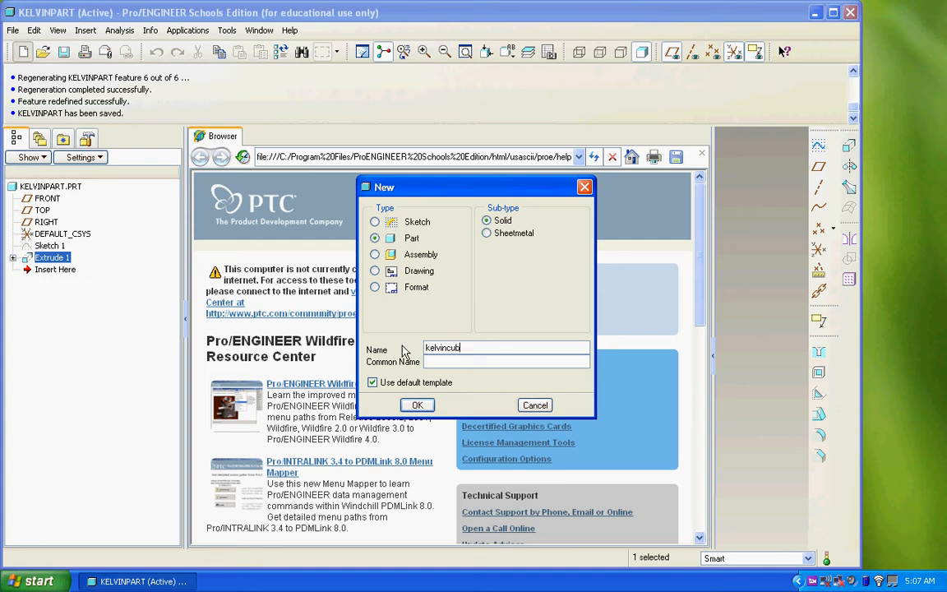
{"action": "type", "text": "e"}
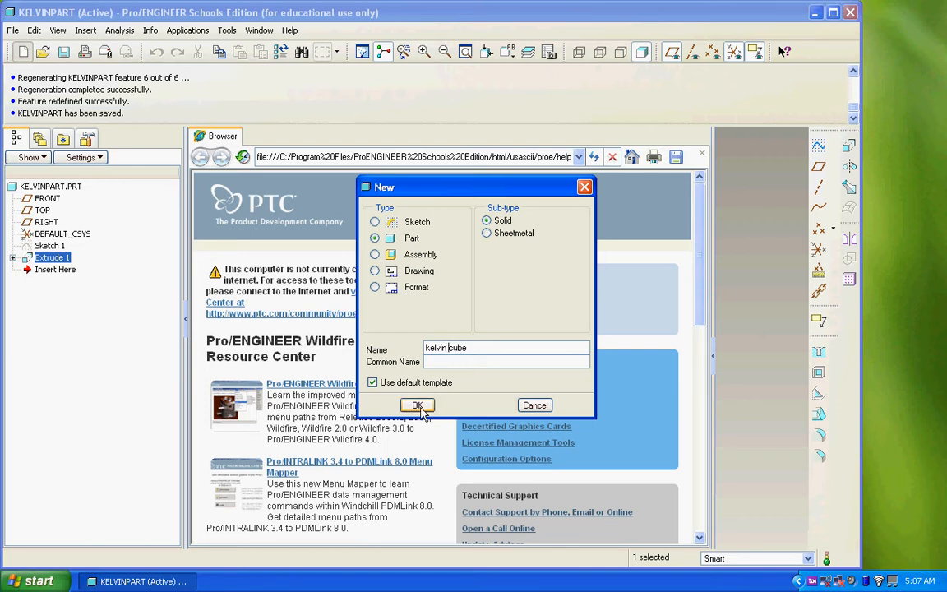
- Dismiss the illegal-characters error and create the part as 'kelvin_cube'
{"action": "left_click", "coordinate": [416, 404]}
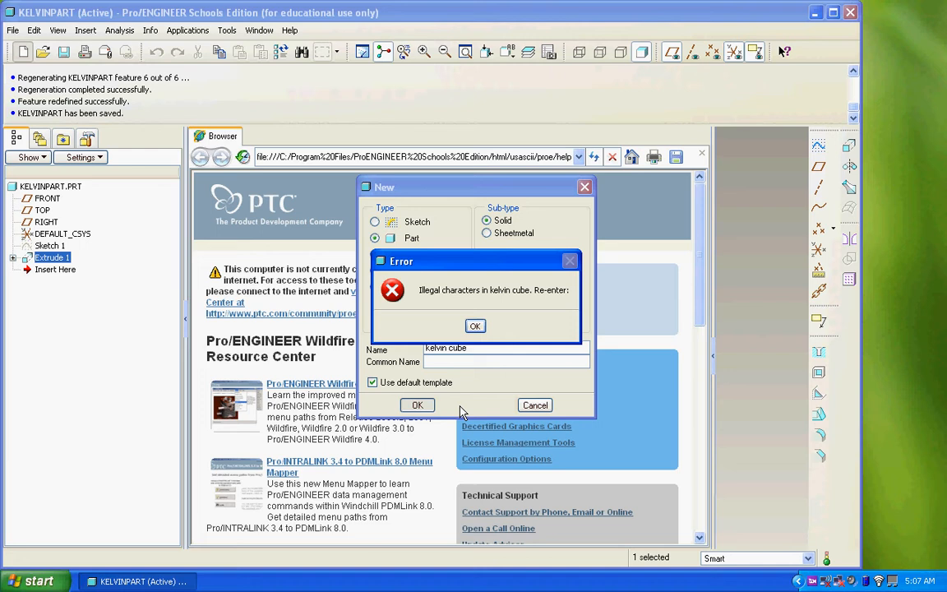
{"action": "mouse_move", "coordinate": [484, 342]}
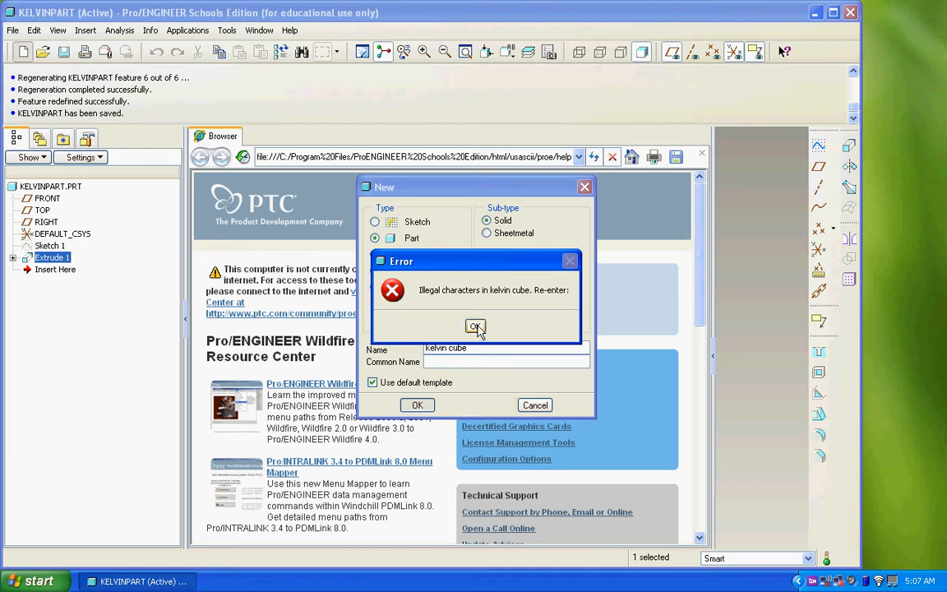
{"action": "left_click", "coordinate": [475, 327]}
{"action": "type", "text": "_"}
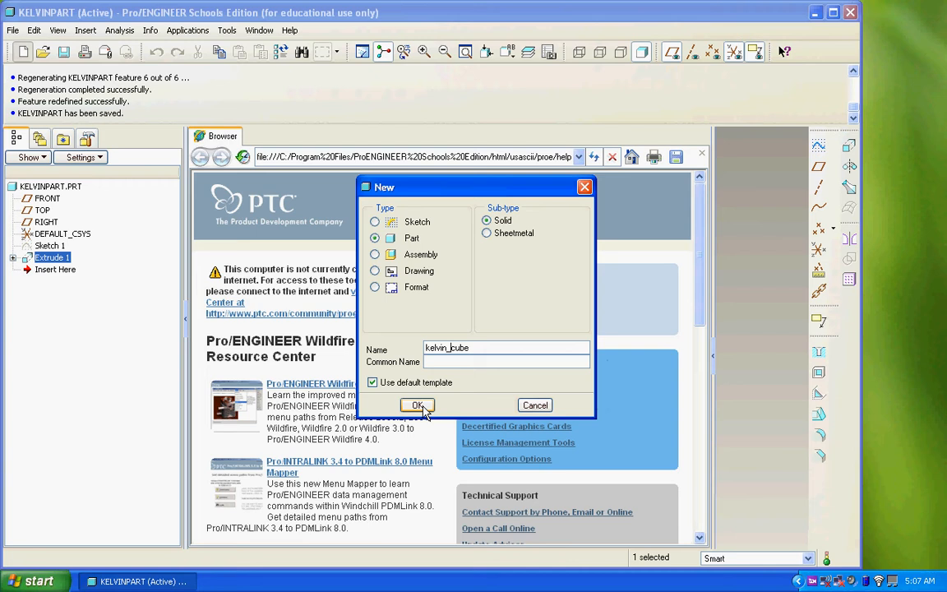
{"action": "left_click", "coordinate": [417, 404]}
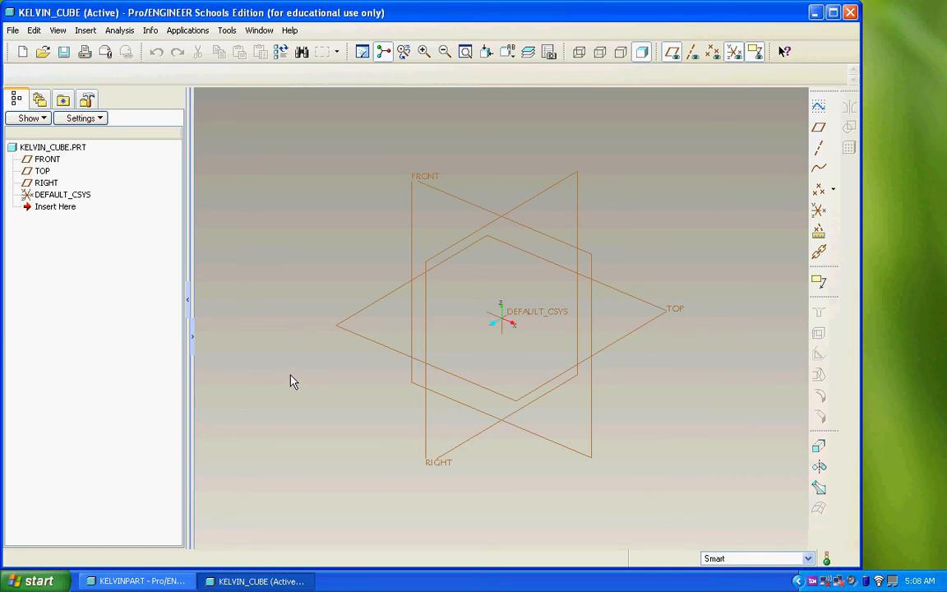
{"action": "mouse_move", "coordinate": [290, 377]}
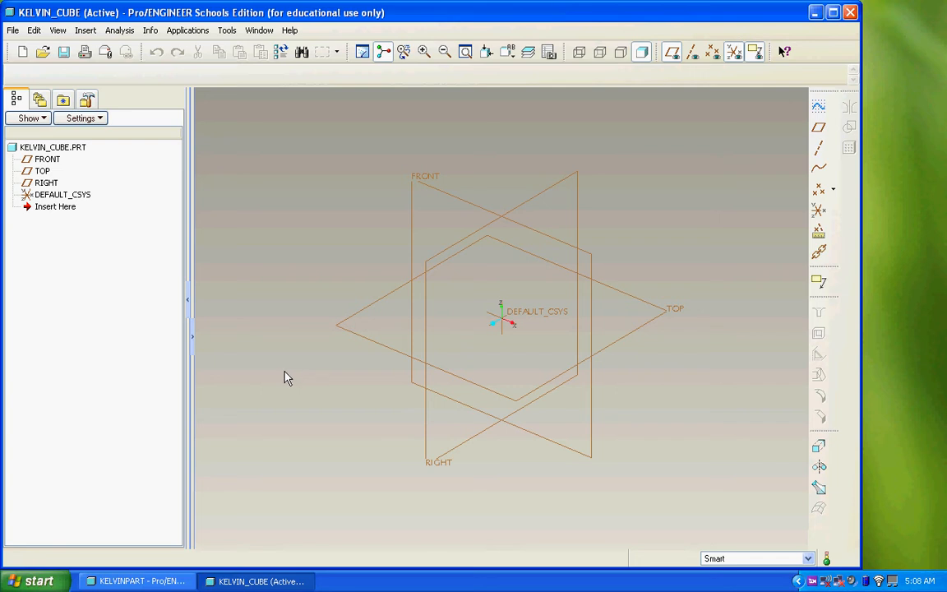
{"action": "mouse_move", "coordinate": [47, 167]}
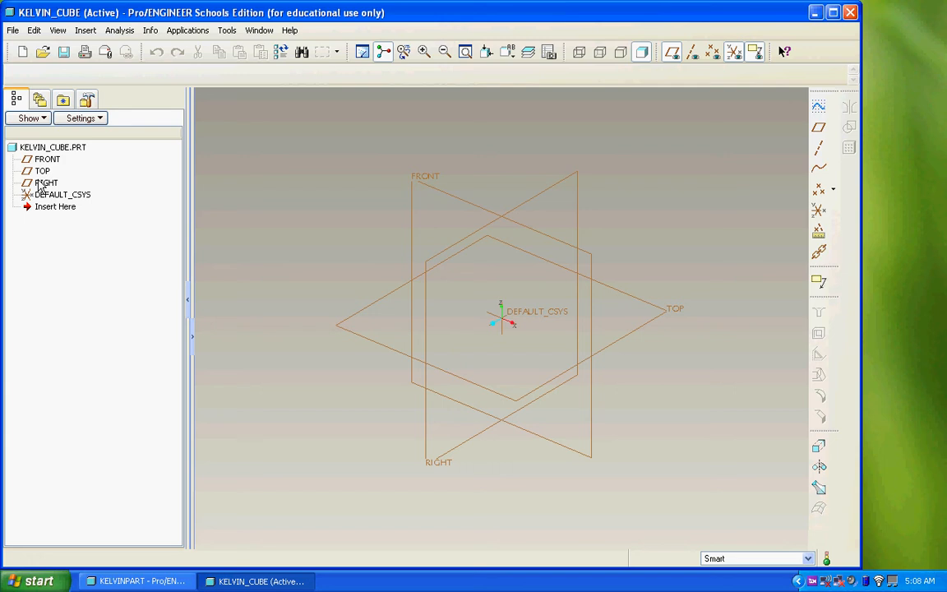
{"action": "mouse_move", "coordinate": [38, 185]}
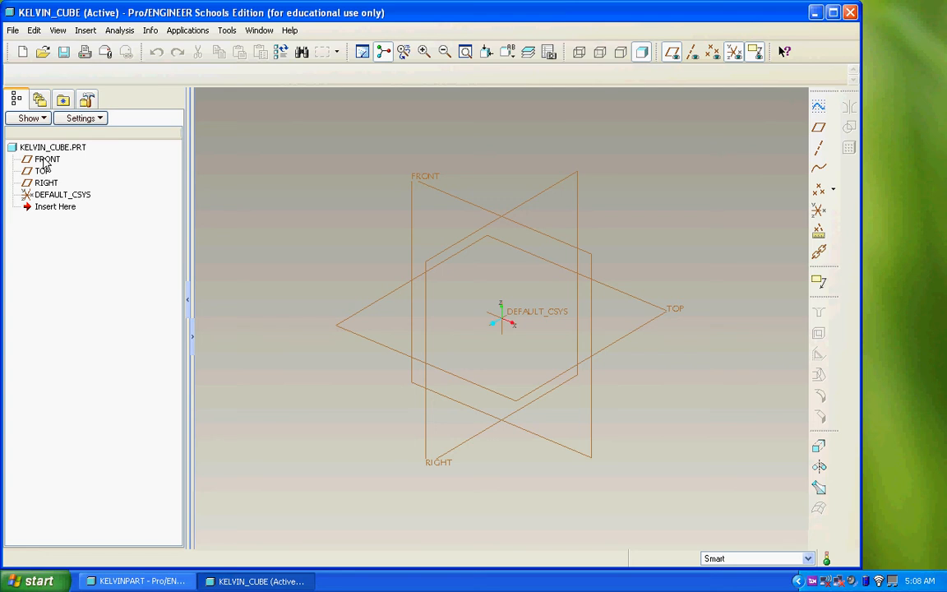
- Highlight the FRONT and RIGHT datum planes, then select the TOP plane
{"action": "left_click", "coordinate": [47, 159]}
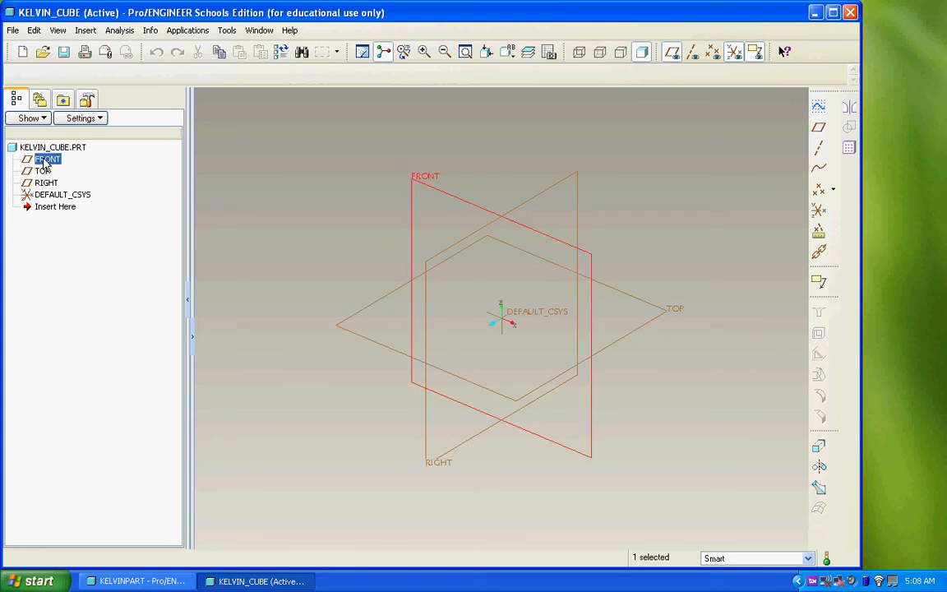
{"action": "left_click", "coordinate": [42, 170]}
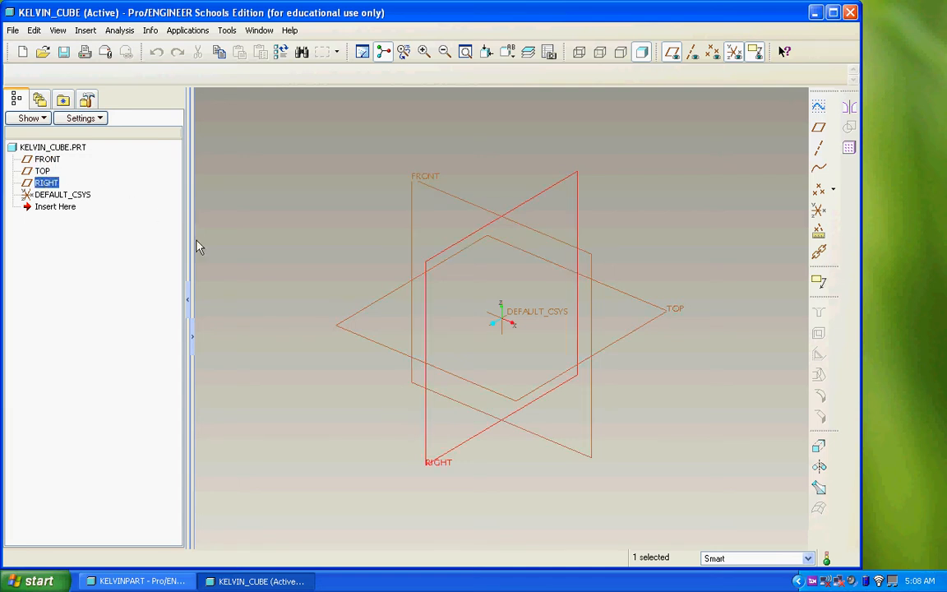
{"action": "mouse_move", "coordinate": [342, 329]}
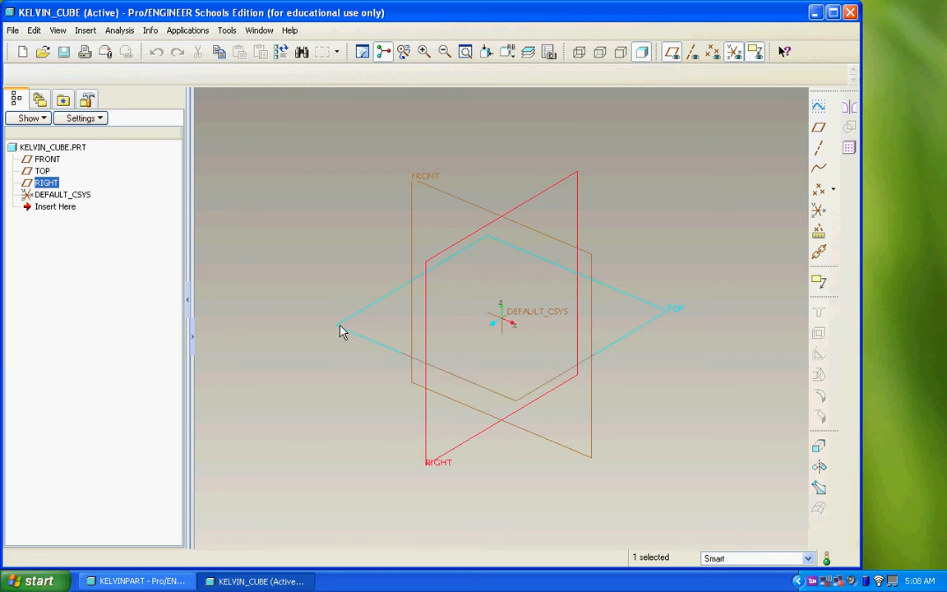
{"action": "left_click", "coordinate": [42, 170]}
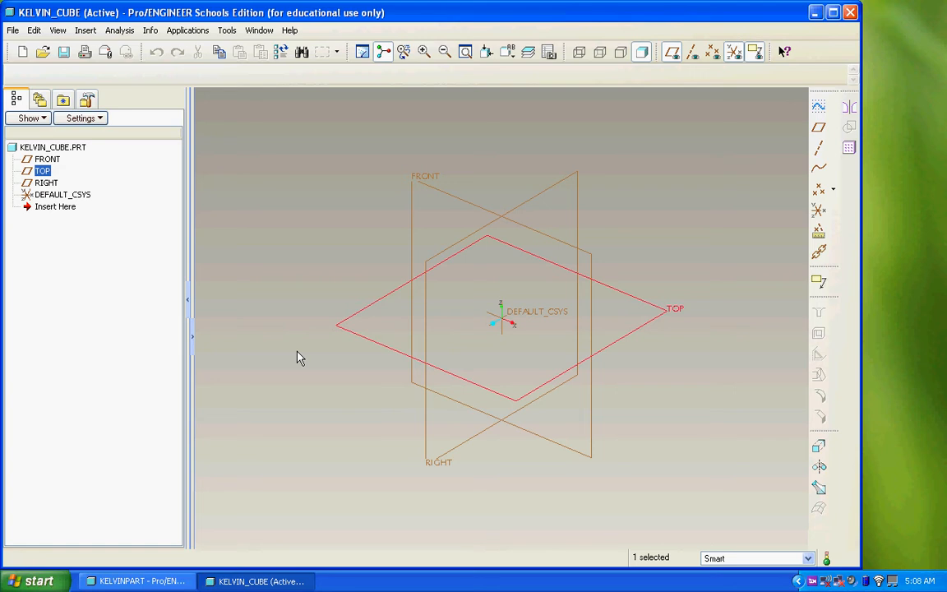
{"action": "mouse_move", "coordinate": [403, 148]}
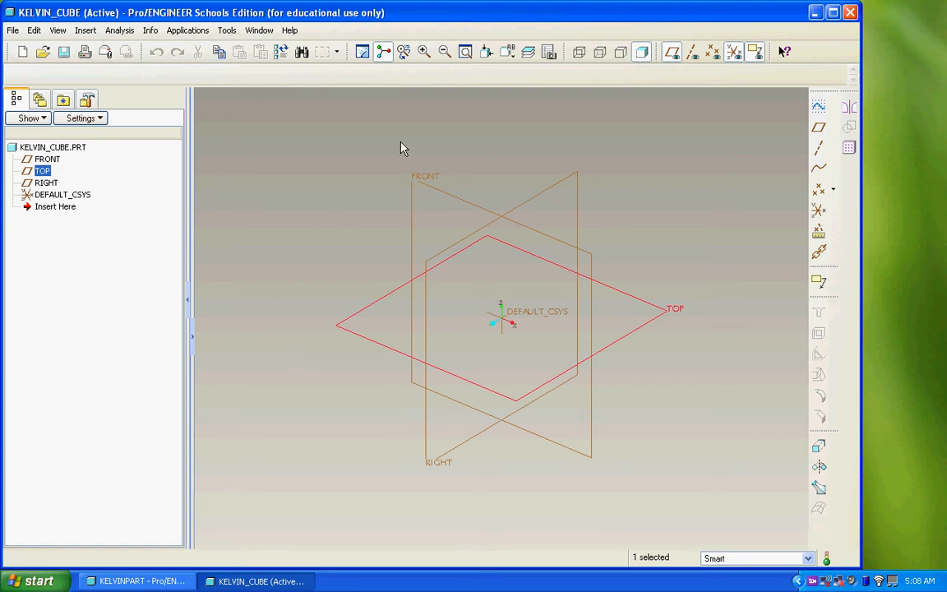
{"action": "mouse_move", "coordinate": [819, 107]}
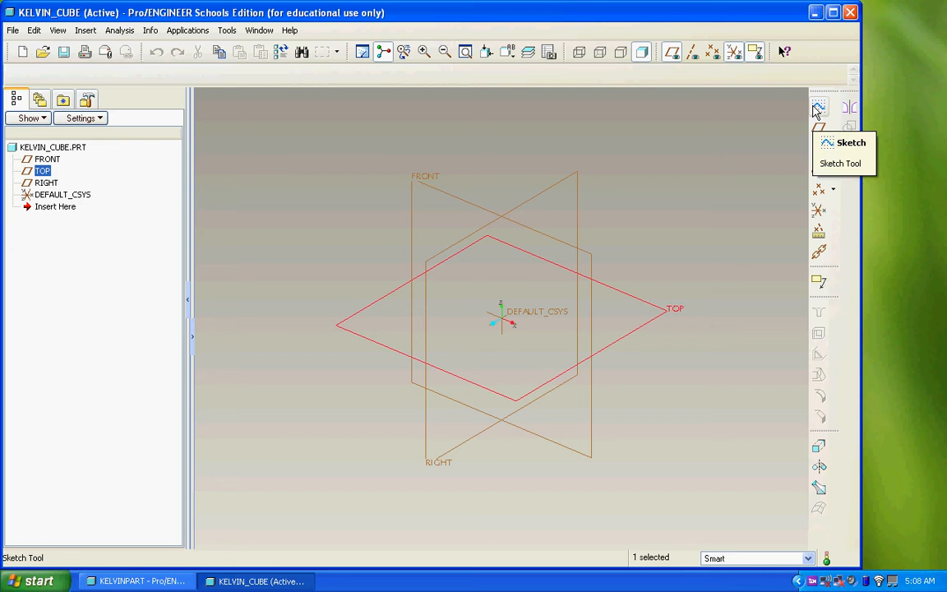
- Start a sketch on TOP, referenced to FRONT with Bottom orientation
{"action": "left_click", "coordinate": [817, 107]}
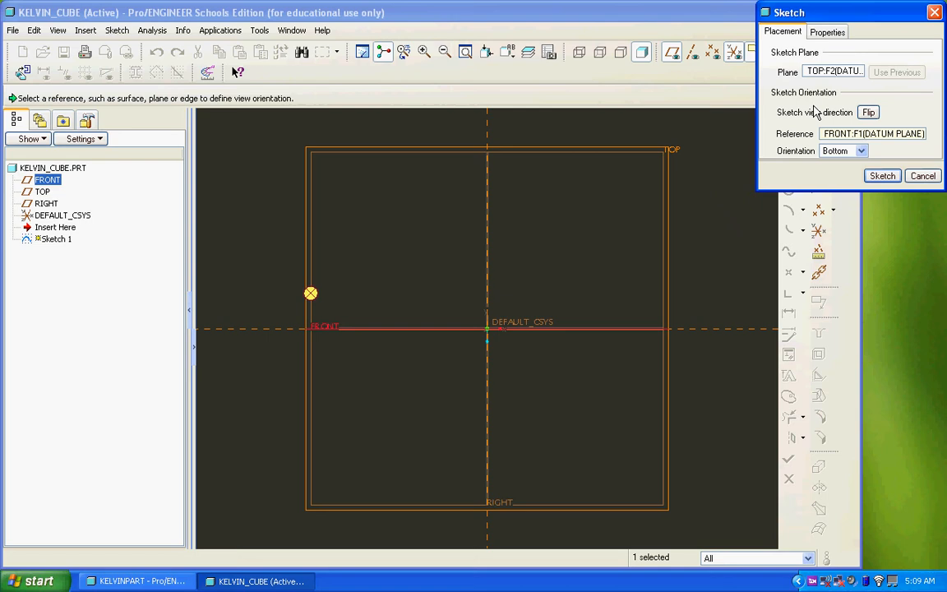
{"action": "mouse_move", "coordinate": [812, 105]}
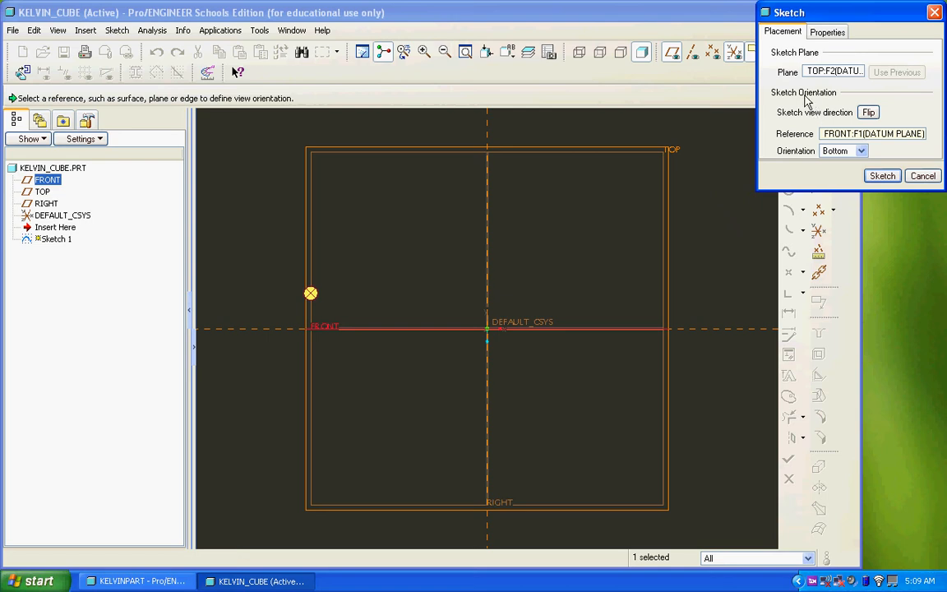
{"action": "mouse_move", "coordinate": [896, 72]}
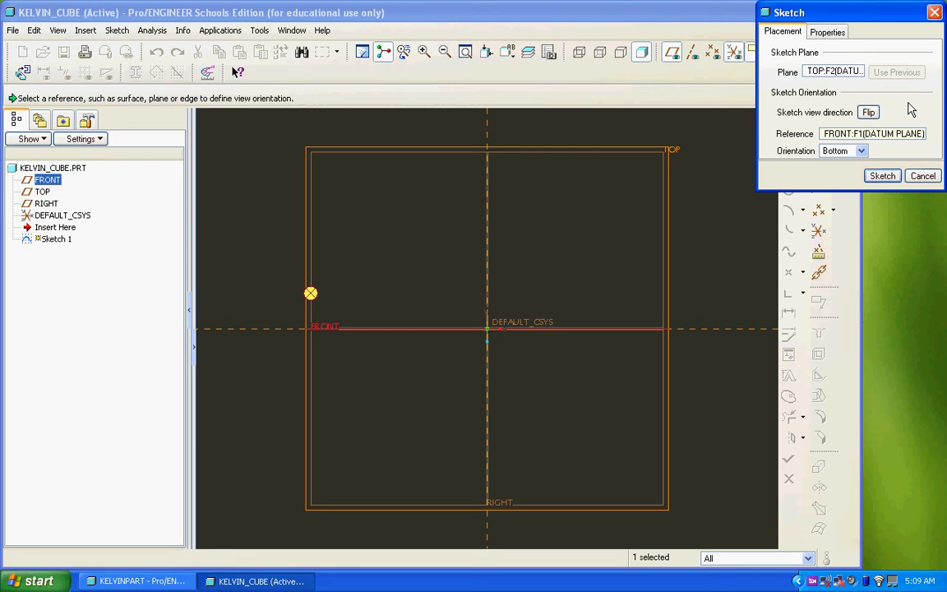
{"action": "mouse_move", "coordinate": [881, 175]}
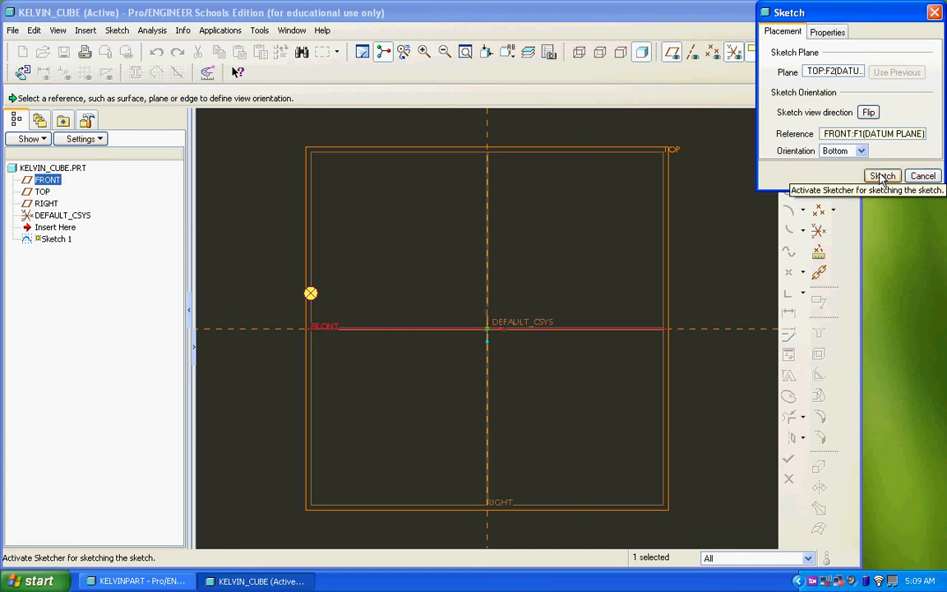
- Enter the sketcher on TOP, close References, and choose the Rectangle tool
{"action": "left_click", "coordinate": [882, 175]}
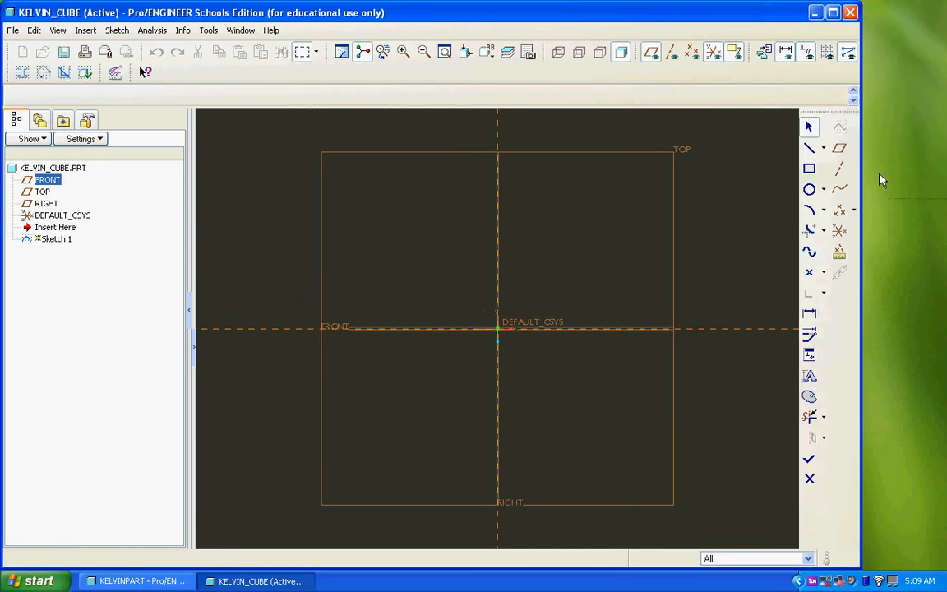
{"action": "mouse_move", "coordinate": [858, 171]}
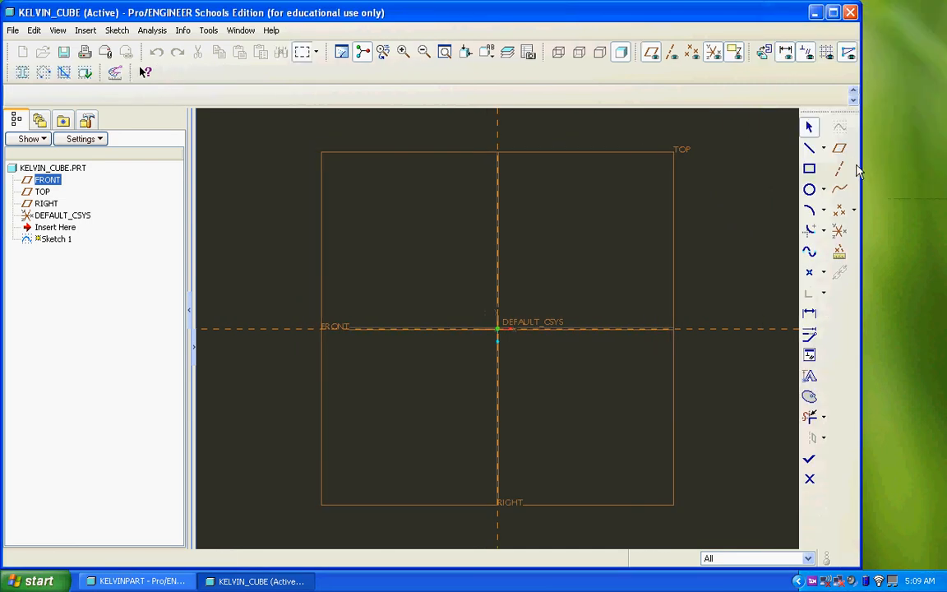
{"action": "left_click", "coordinate": [809, 147]}
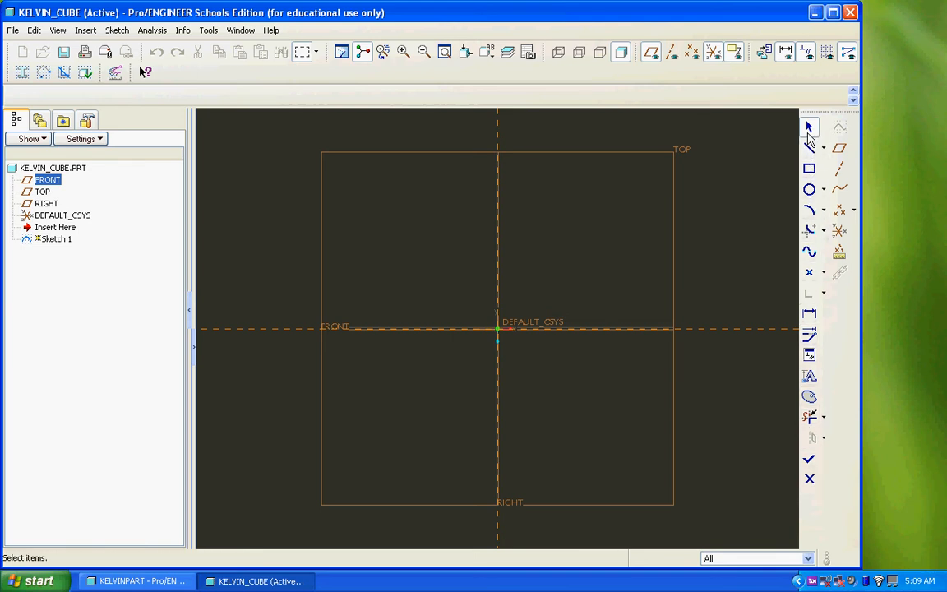
{"action": "mouse_move", "coordinate": [809, 169]}
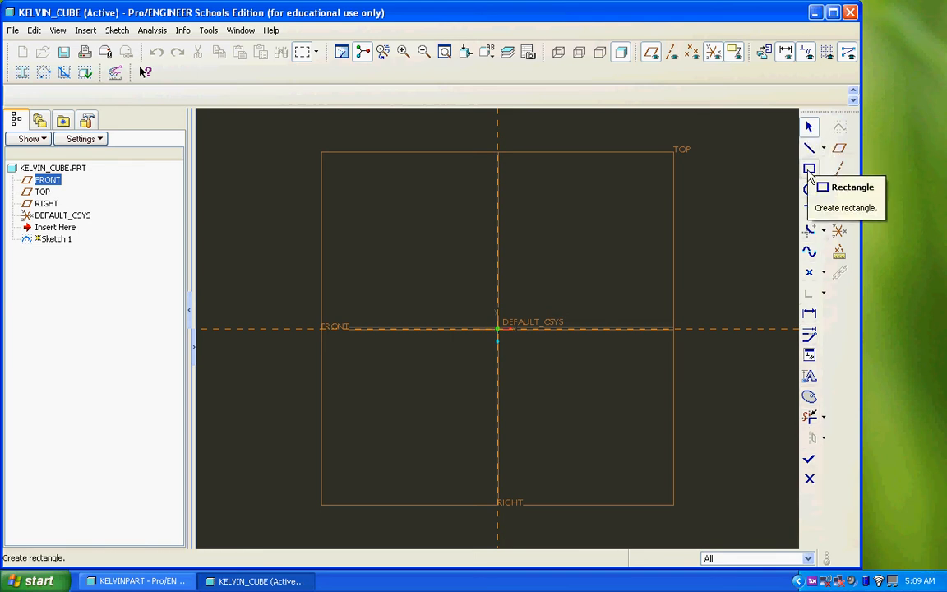
{"action": "left_click", "coordinate": [808, 169]}
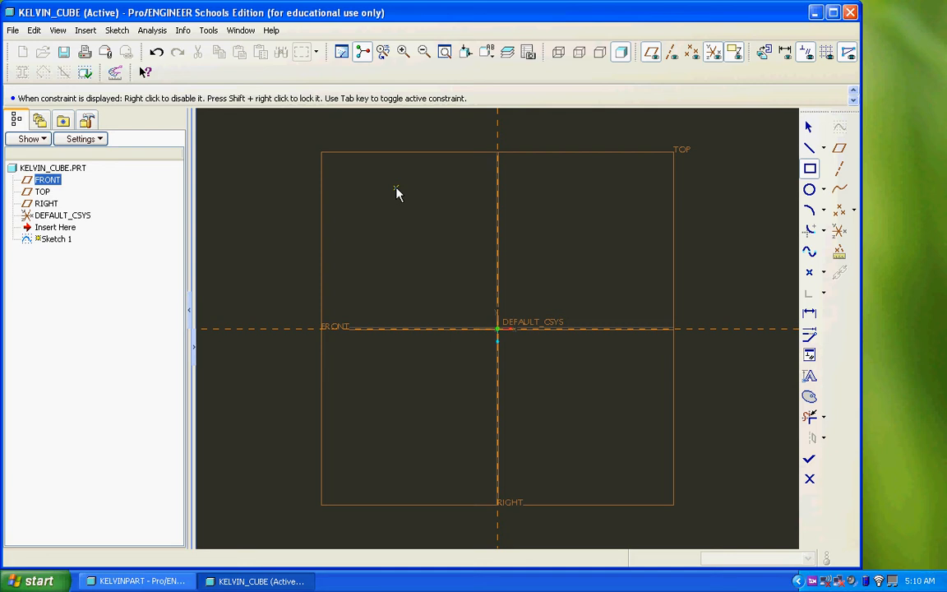
- Draw a large rectangle around the origin and a smaller one toward the upper right
{"action": "left_click_drag", "start_coordinate": [394, 189], "coordinate": [518, 332]}
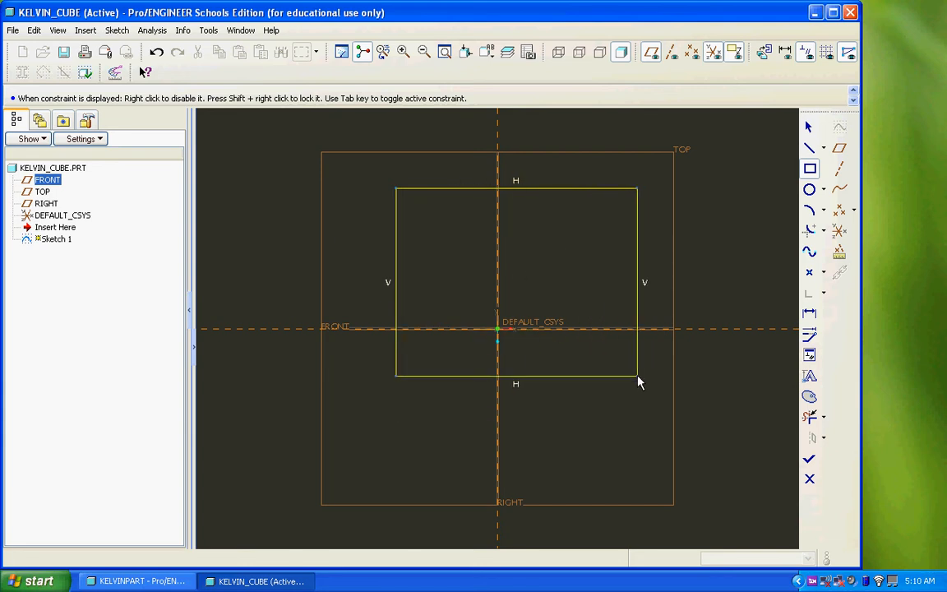
{"action": "left_click_drag", "start_coordinate": [639, 382], "coordinate": [587, 394]}
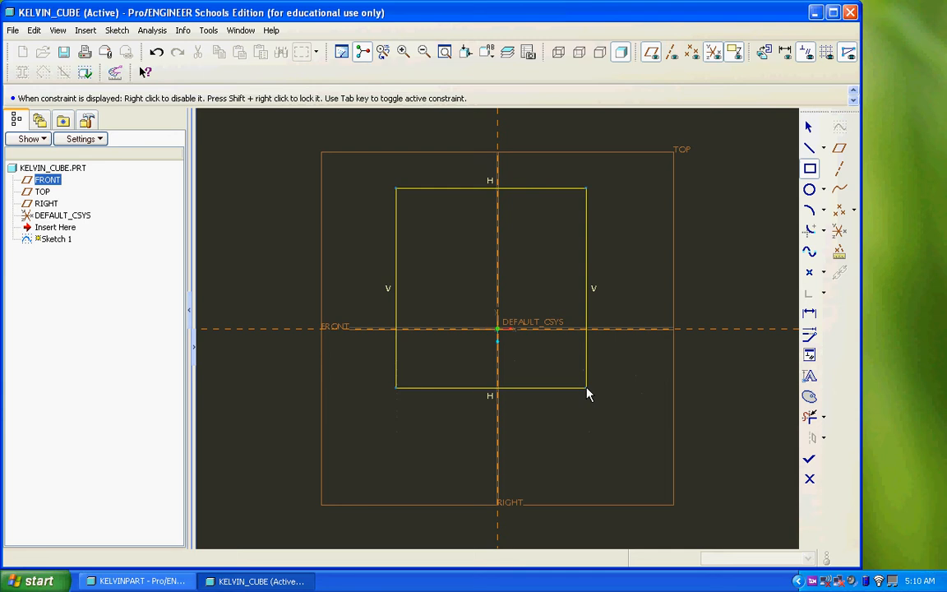
{"action": "left_click_drag", "start_coordinate": [588, 394], "coordinate": [623, 436]}
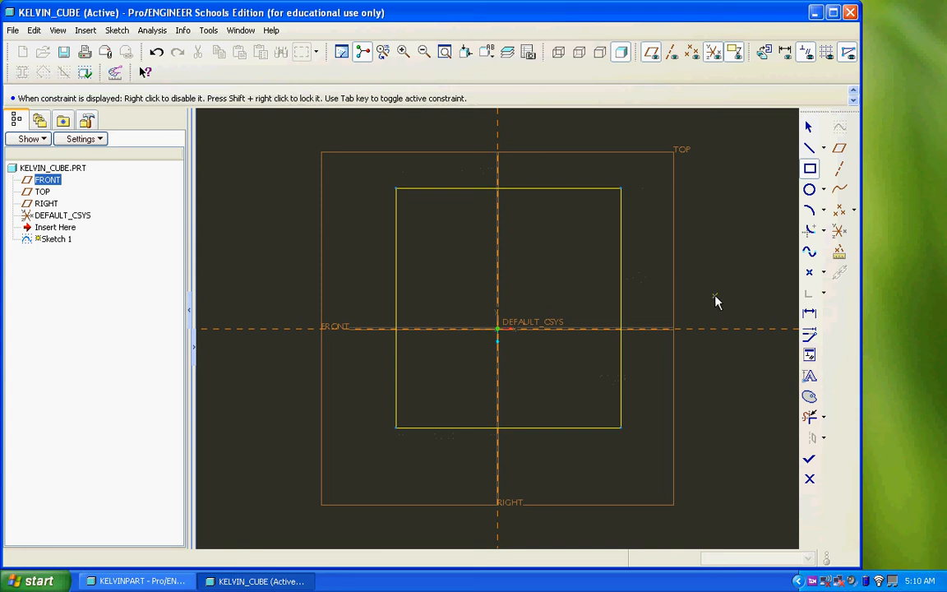
{"action": "mouse_move", "coordinate": [701, 320]}
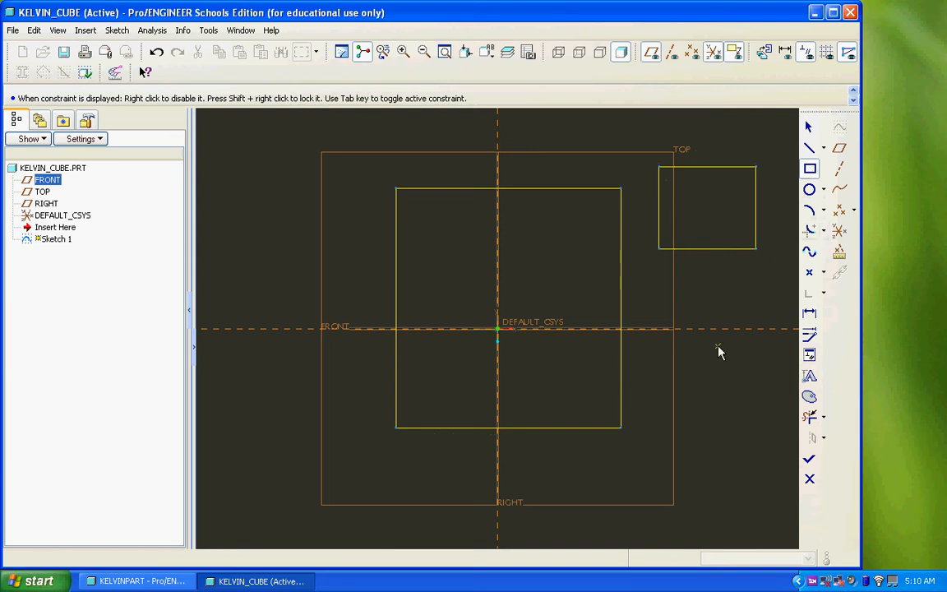
{"action": "mouse_move", "coordinate": [796, 139]}
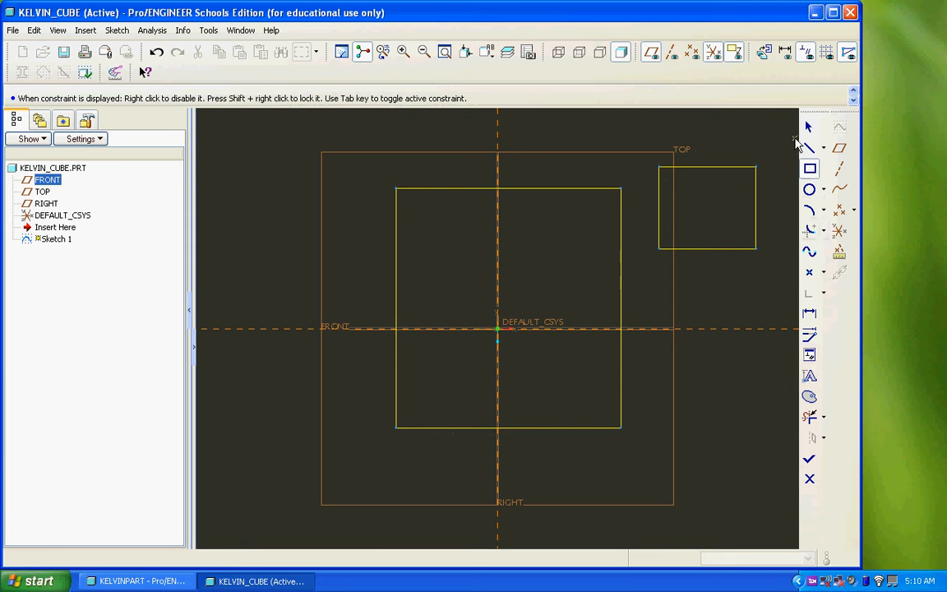
{"action": "mouse_move", "coordinate": [809, 127]}
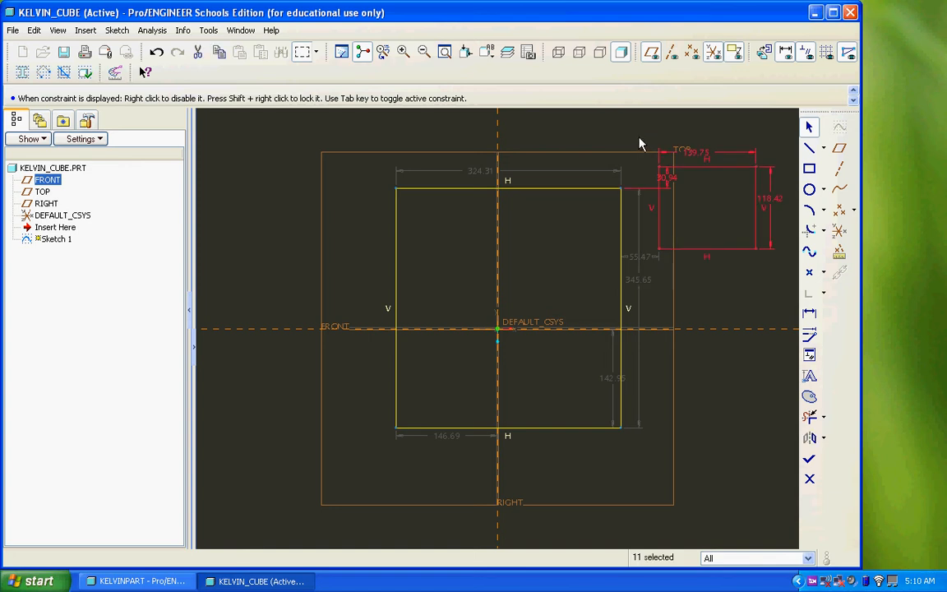
{"action": "mouse_move", "coordinate": [632, 144]}
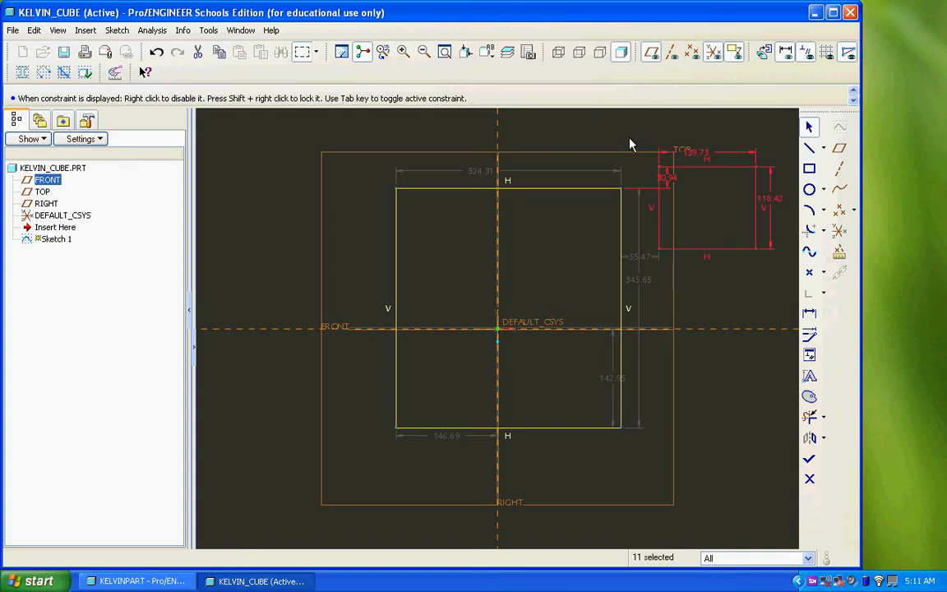
{"action": "mouse_move", "coordinate": [198, 51]}
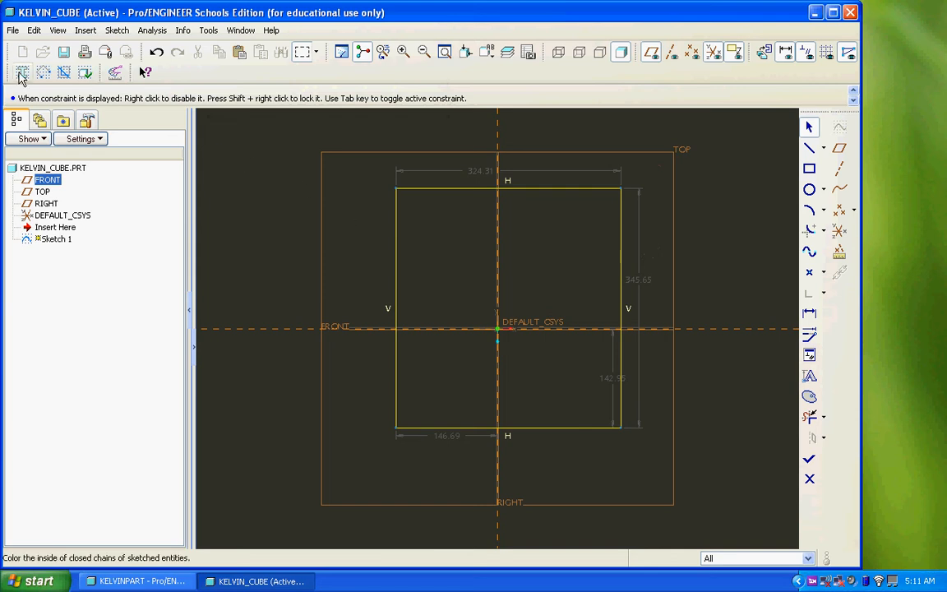
{"action": "mouse_move", "coordinate": [23, 73]}
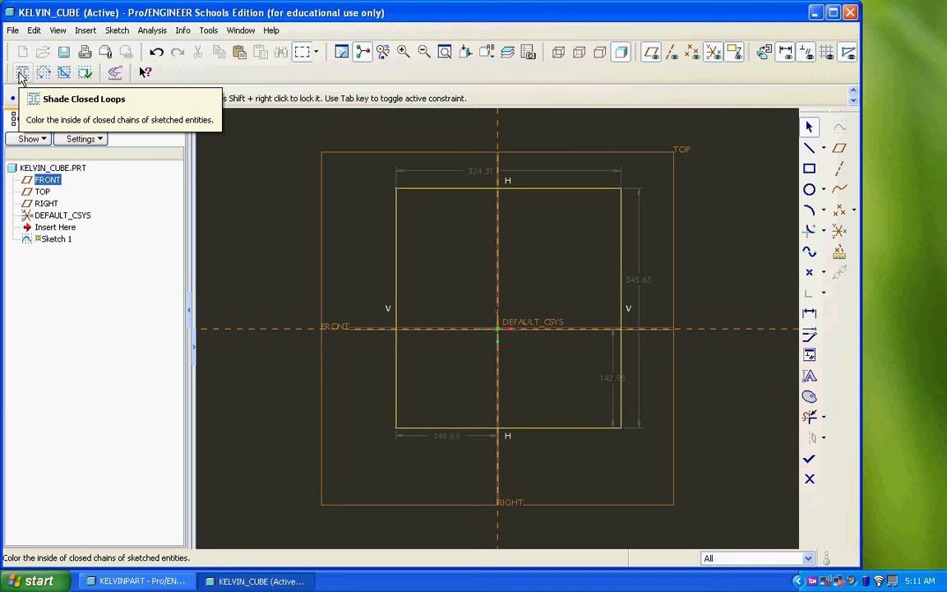
- Turn on Shade Closed Loops to fill the closed rectangle section
{"action": "left_click", "coordinate": [23, 73]}
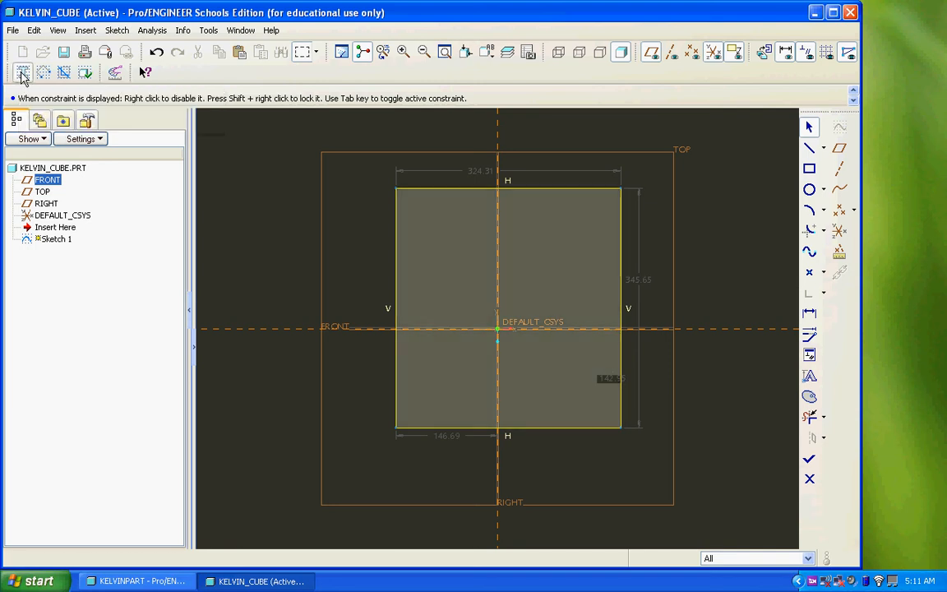
{"action": "mouse_move", "coordinate": [23, 73]}
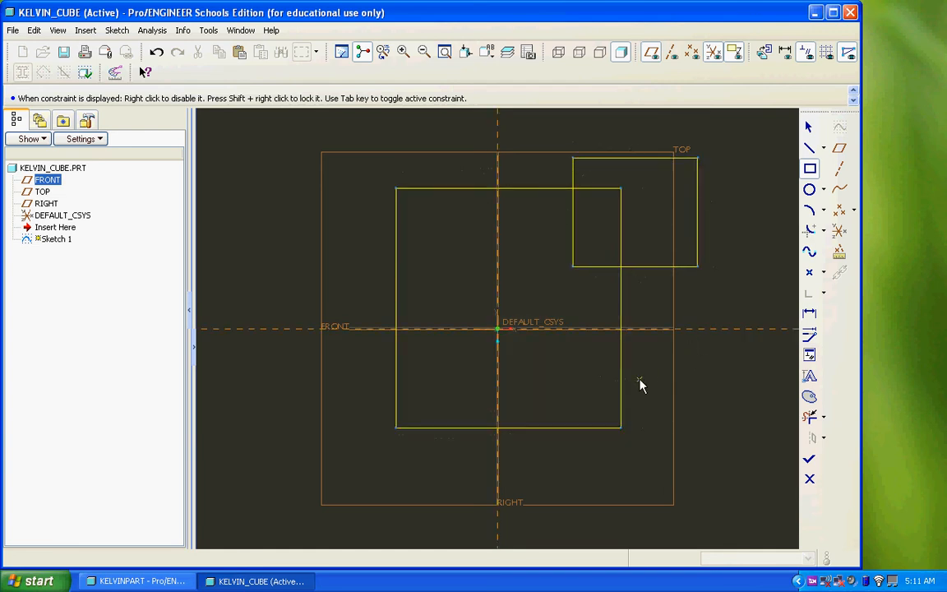
{"action": "mouse_move", "coordinate": [680, 290]}
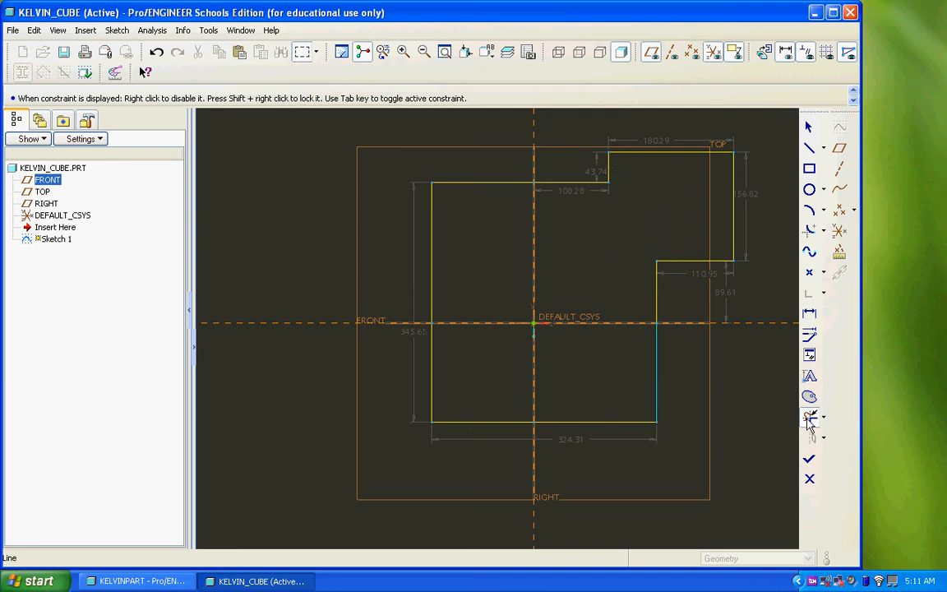
- Choose Dynamic Trim to remove the overlapping inner rectangle segments
{"action": "left_click", "coordinate": [809, 417]}
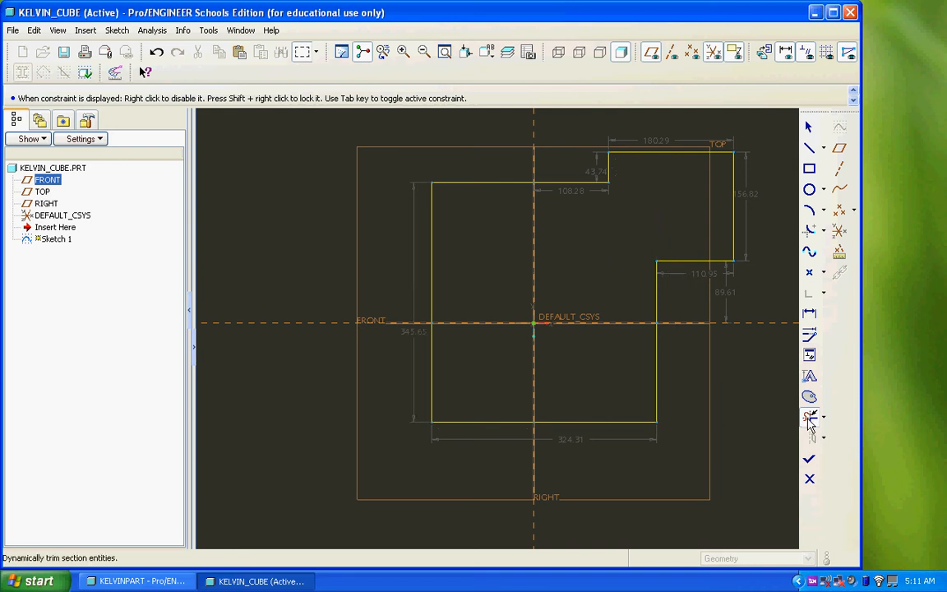
{"action": "mouse_move", "coordinate": [809, 418]}
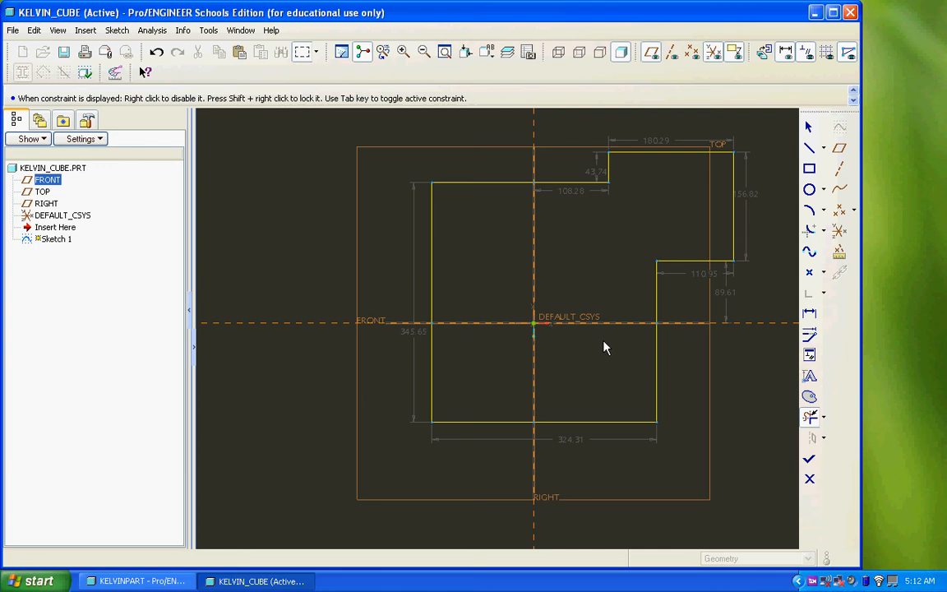
{"action": "mouse_move", "coordinate": [609, 355]}
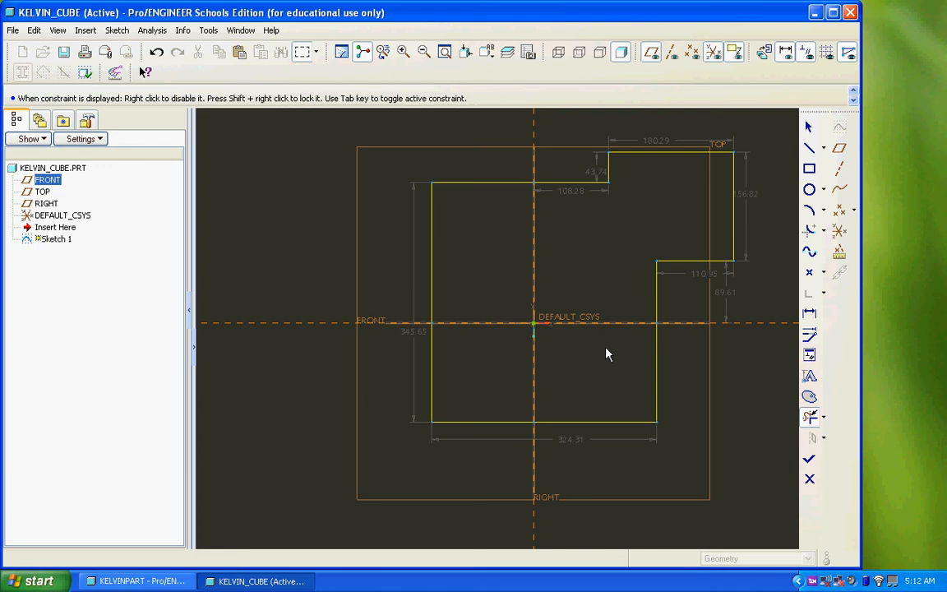
{"action": "mouse_move", "coordinate": [581, 347]}
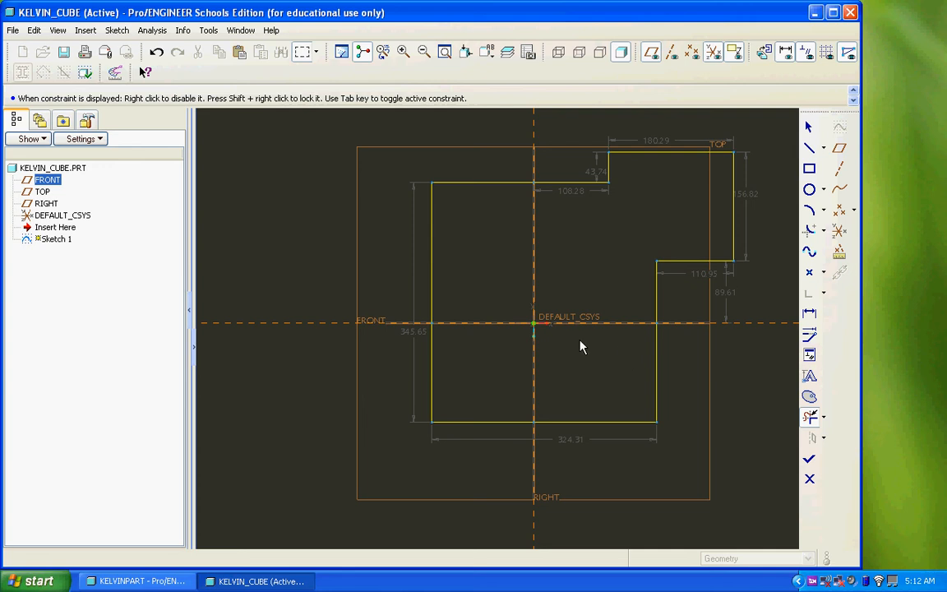
{"action": "mouse_move", "coordinate": [585, 339]}
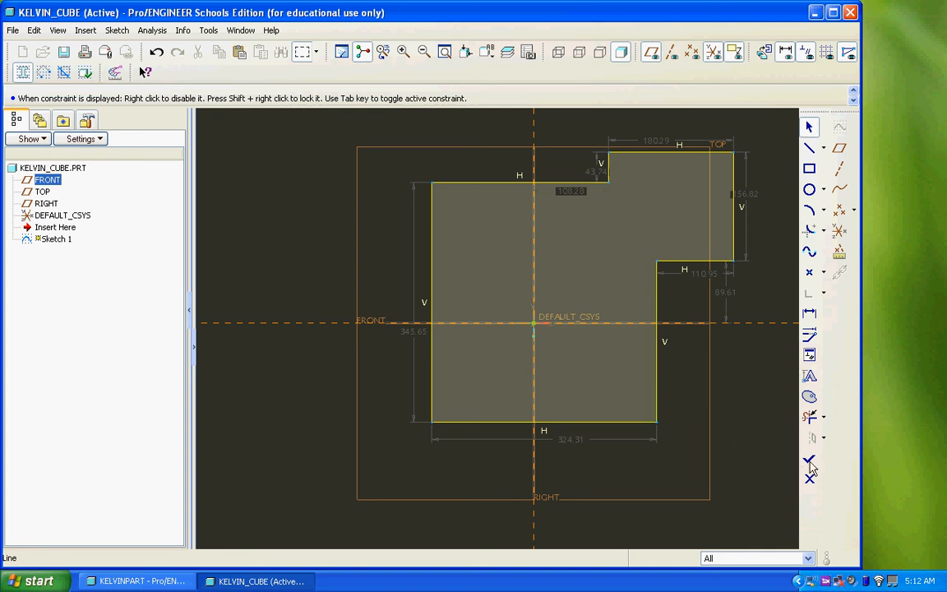
{"action": "mouse_move", "coordinate": [809, 459]}
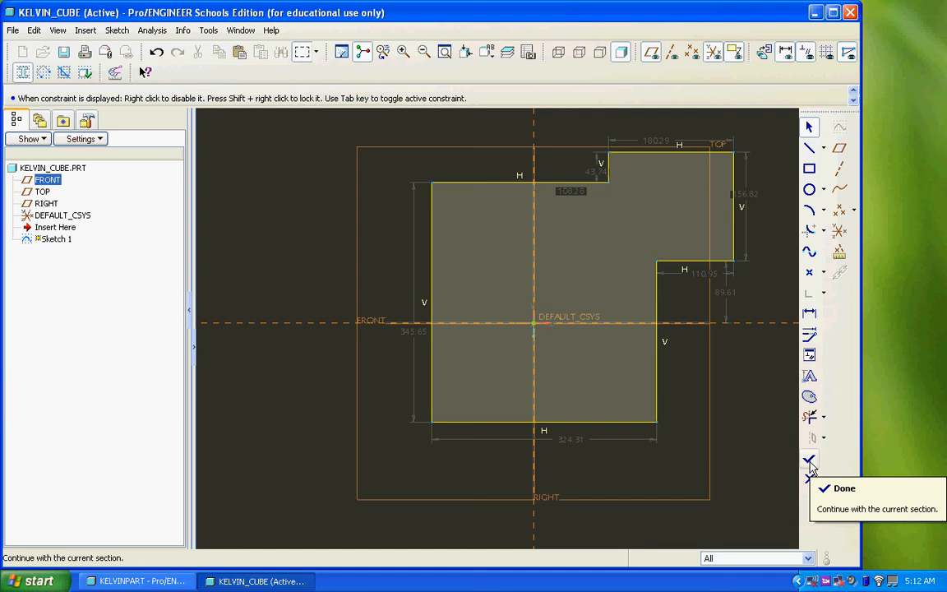
- Accept the stepped closed outline as Sketch 1
{"action": "left_click", "coordinate": [809, 459]}
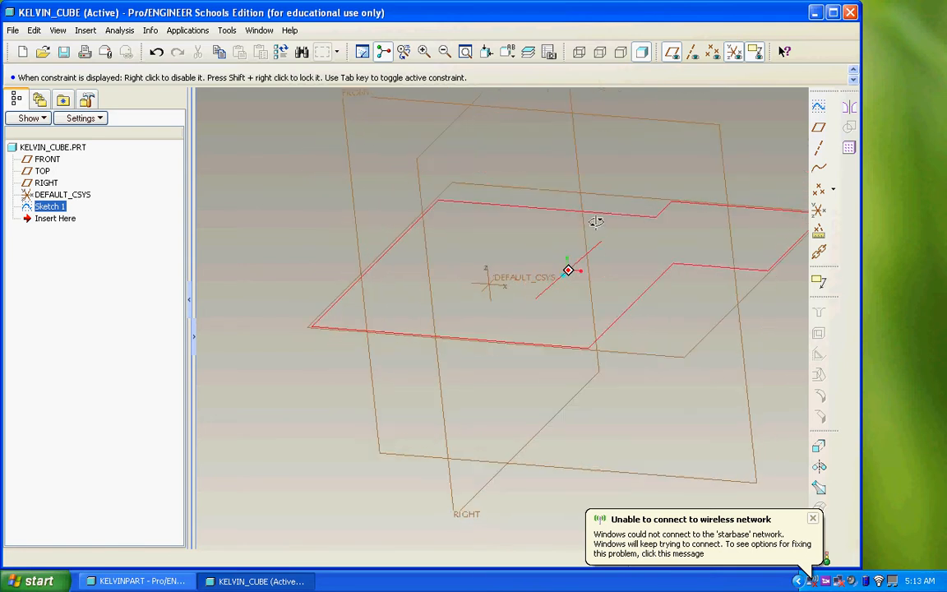
- Orbit the view around Sketch 1 until it drifts out of sight
{"action": "left_click_drag", "start_coordinate": [595, 222], "coordinate": [637, 222]}
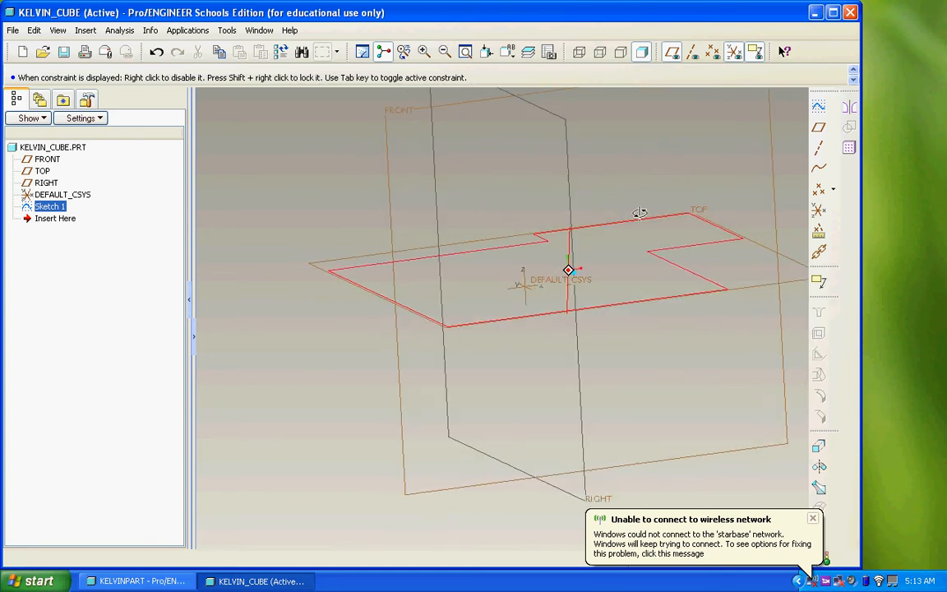
{"action": "left_click_drag", "start_coordinate": [639, 212], "coordinate": [629, 228]}
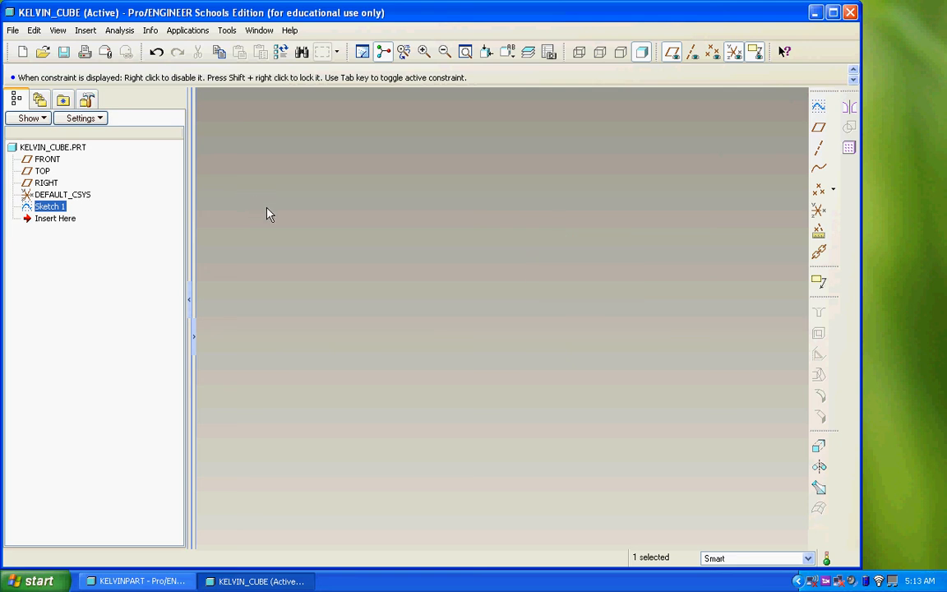
{"action": "mouse_move", "coordinate": [465, 52]}
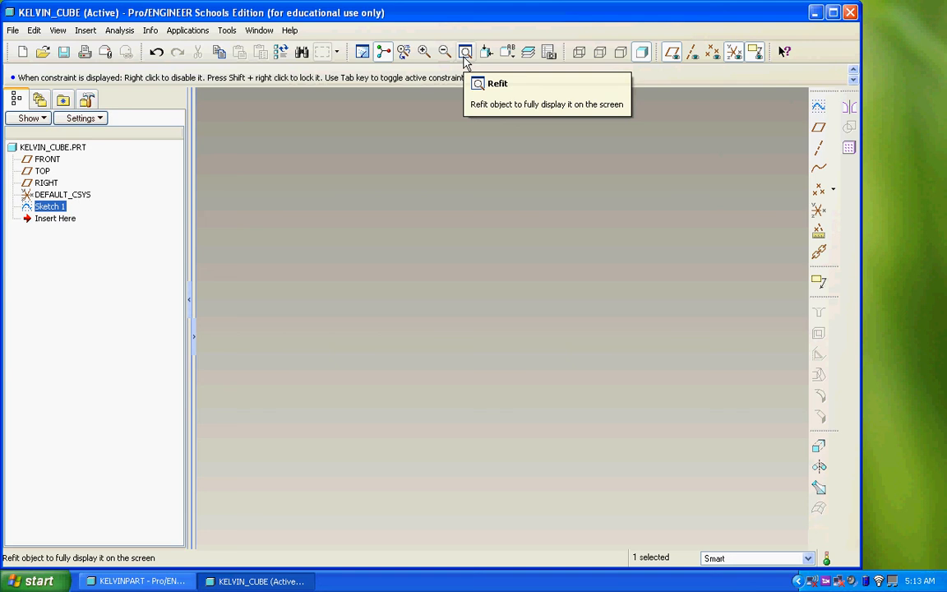
- Refit the L-shaped Sketch 1 into view and orbit it to an angled view
{"action": "left_click", "coordinate": [464, 52]}
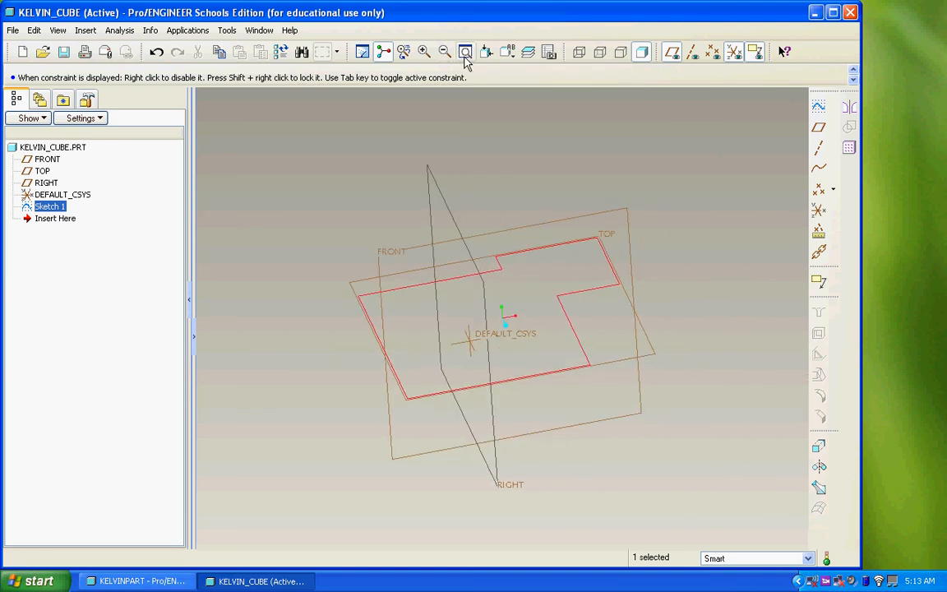
{"action": "mouse_move", "coordinate": [765, 244]}
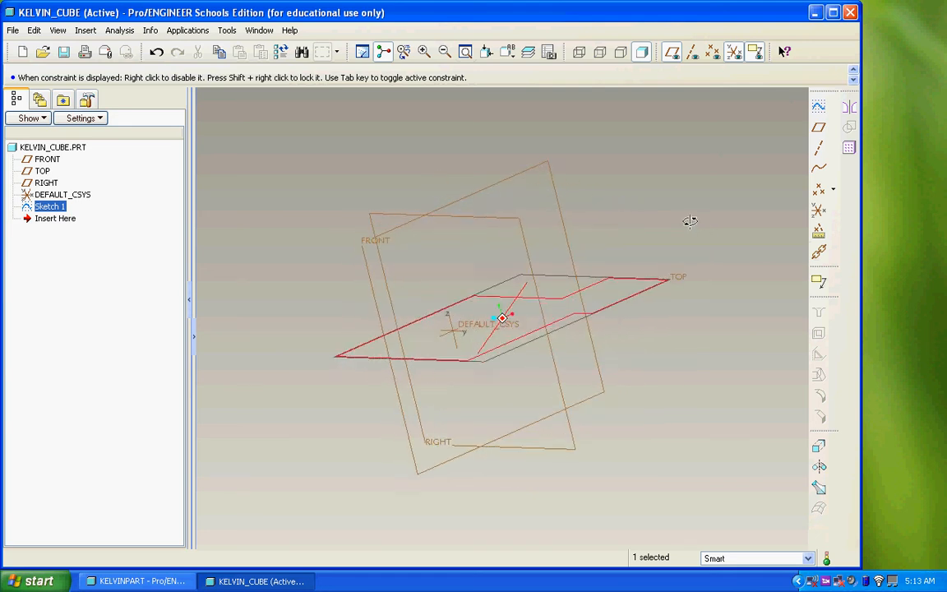
{"action": "left_click_drag", "start_coordinate": [690, 222], "coordinate": [723, 268]}
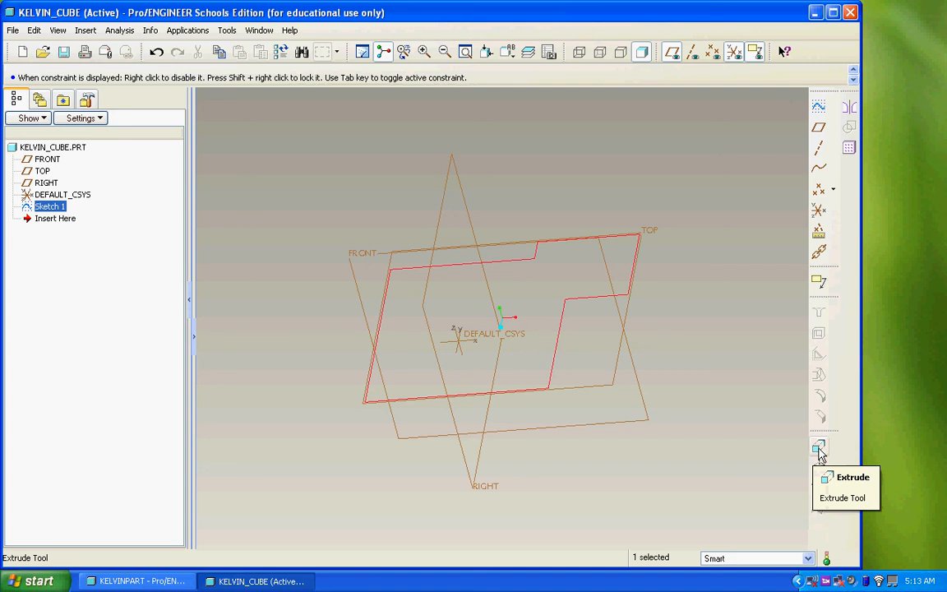
- Start an extrusion of the L-shaped Sketch 1 into a solid preview
{"action": "left_click", "coordinate": [819, 446]}
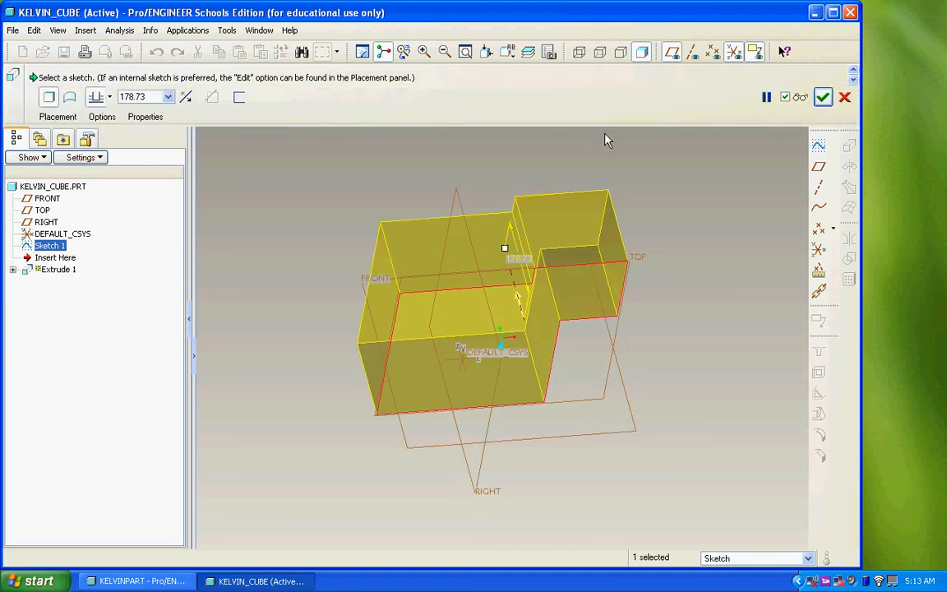
{"action": "mouse_move", "coordinate": [579, 139]}
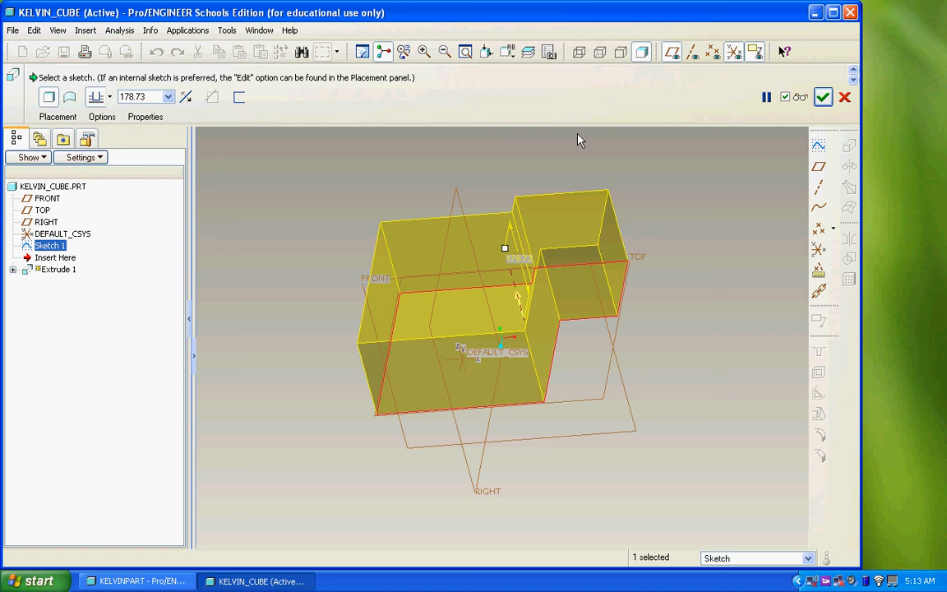
{"action": "mouse_move", "coordinate": [582, 160]}
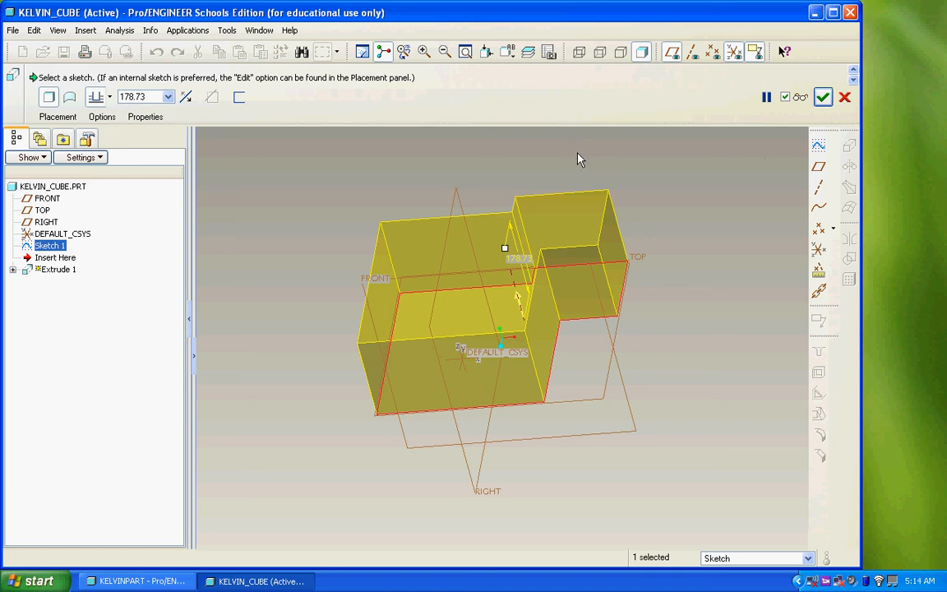
{"action": "mouse_move", "coordinate": [518, 220]}
{"action": "type", "text": "211"}
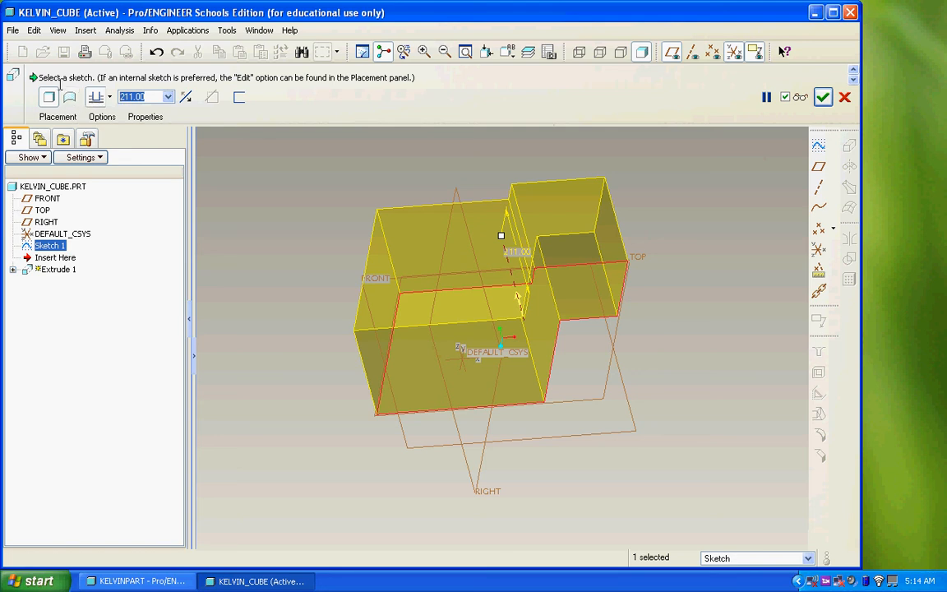
{"action": "mouse_move", "coordinate": [729, 92]}
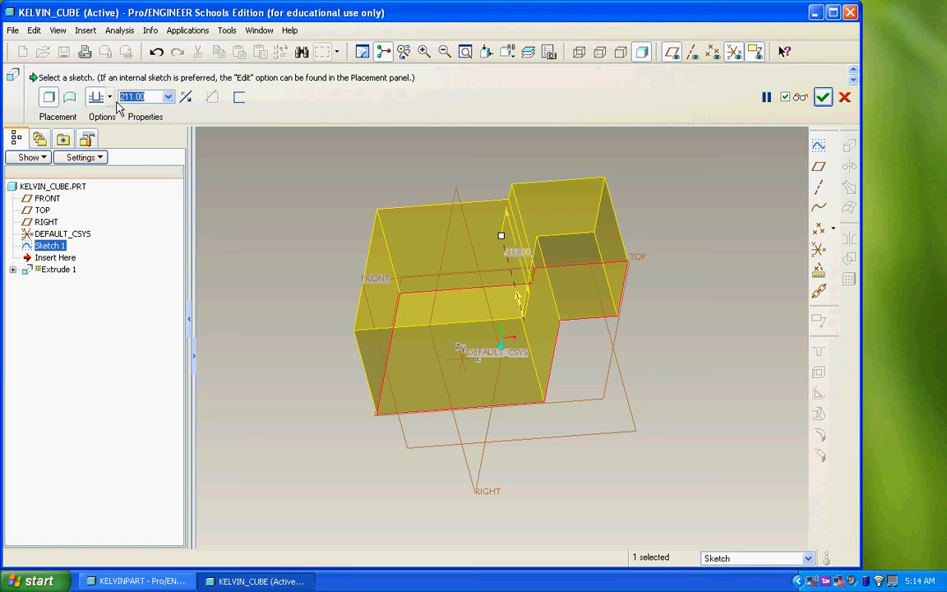
- Enter 100 as the extrusion depth, then drag the depth handle to 159.00
{"action": "left_click", "coordinate": [139, 97]}
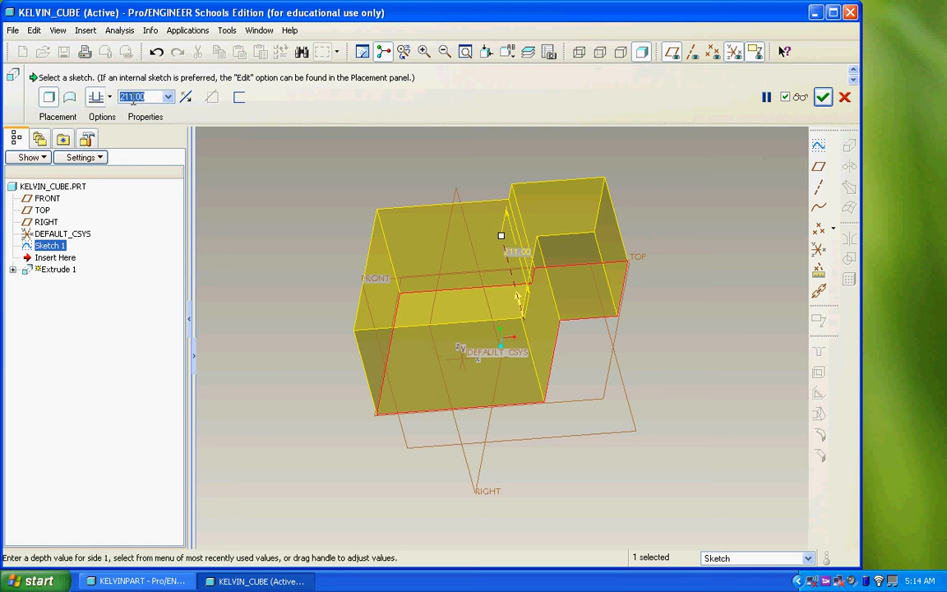
{"action": "type", "text": "100"}
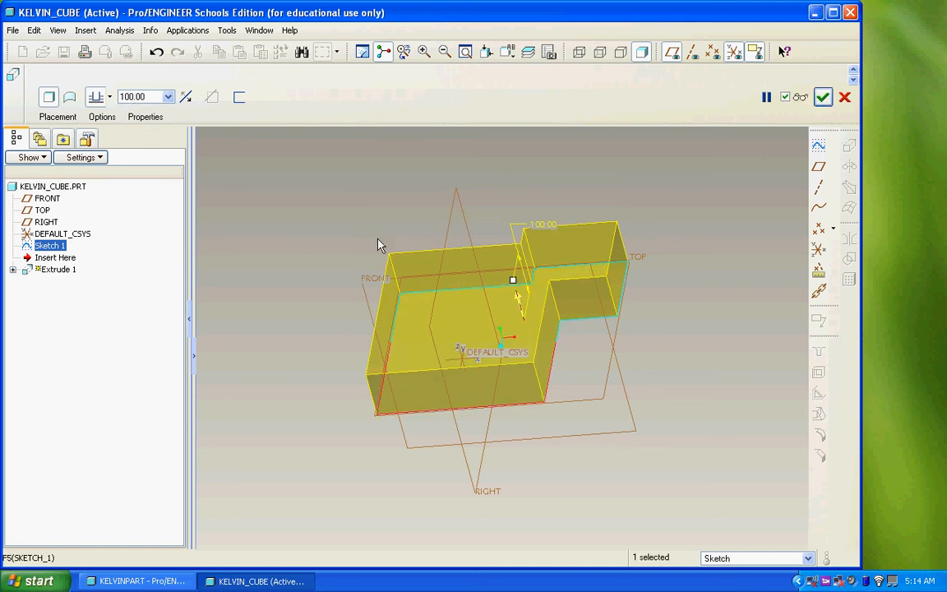
{"action": "left_click_drag", "start_coordinate": [512, 280], "coordinate": [505, 248]}
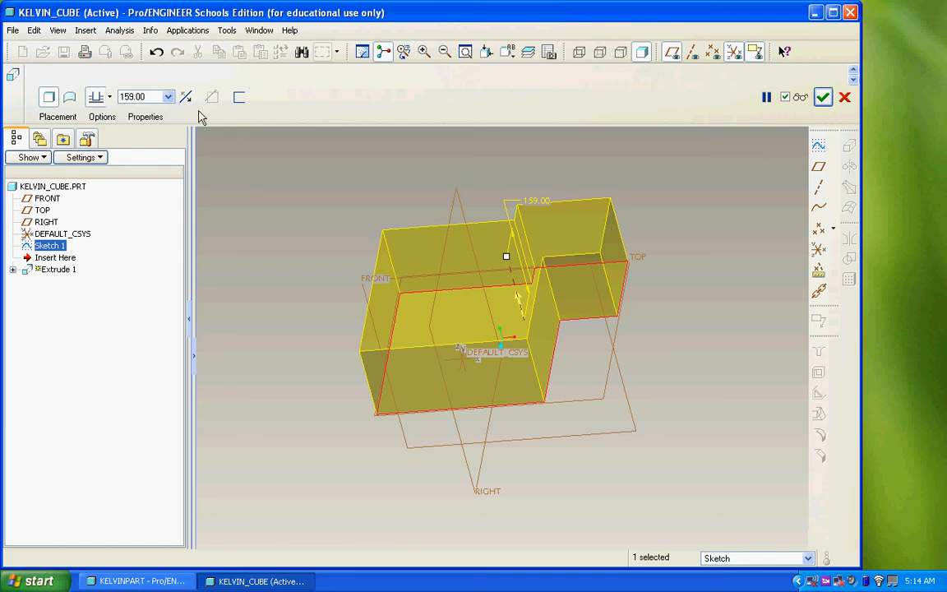
{"action": "mouse_move", "coordinate": [875, 152]}
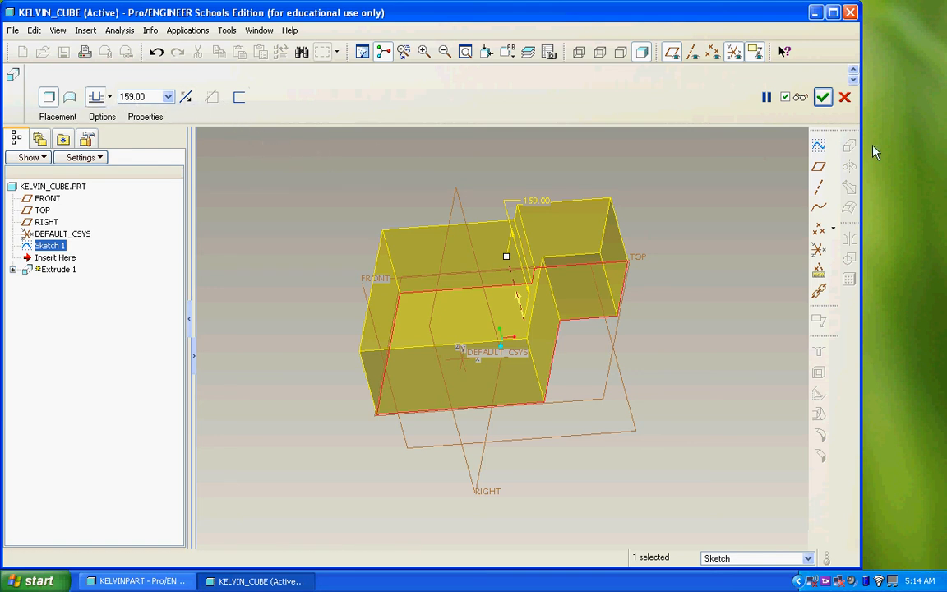
{"action": "mouse_move", "coordinate": [823, 97]}
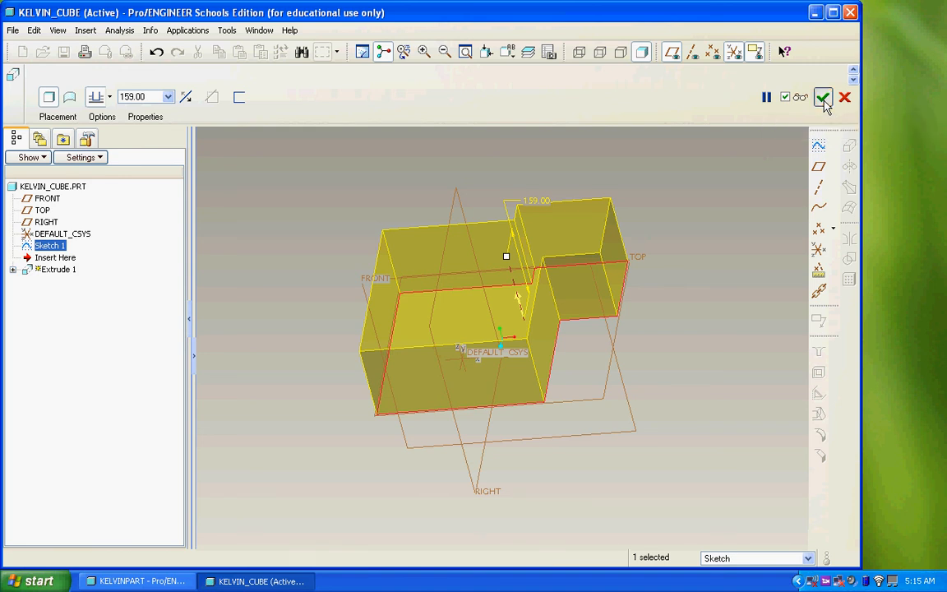
- Confirm Extrude 1 as a solid and expand it to show Sketch 1 in the tree
{"action": "left_click", "coordinate": [823, 97]}
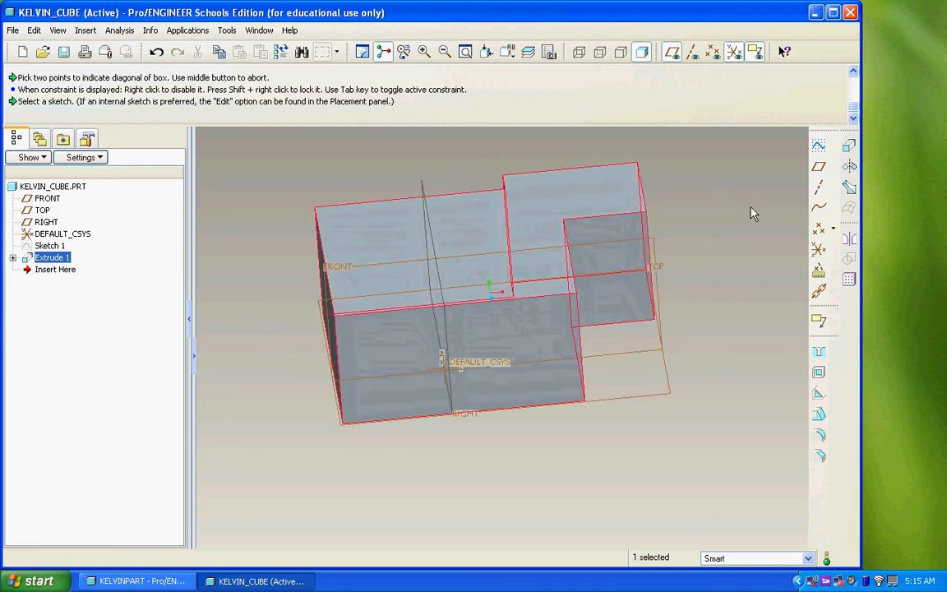
{"action": "left_click", "coordinate": [52, 257]}
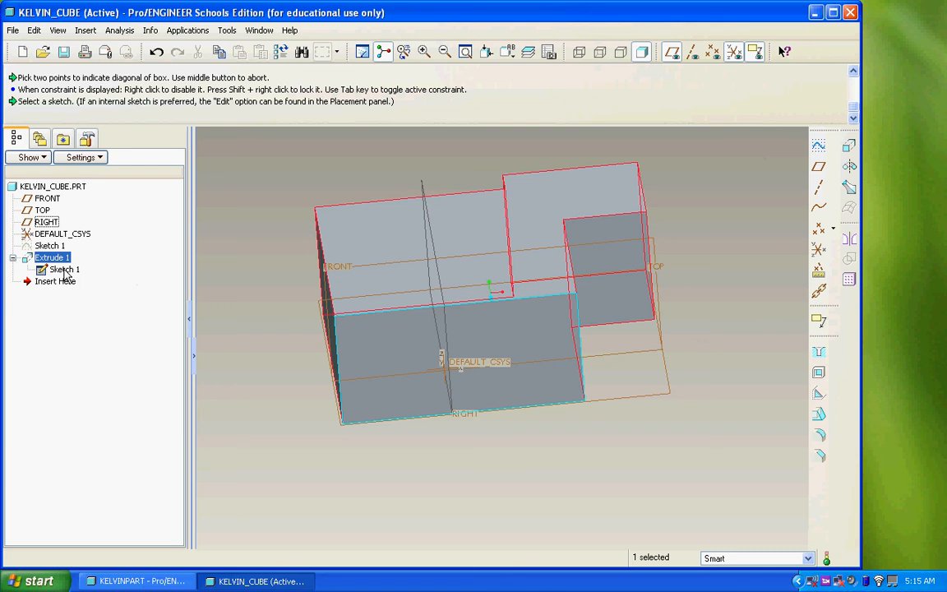
{"action": "mouse_move", "coordinate": [67, 277]}
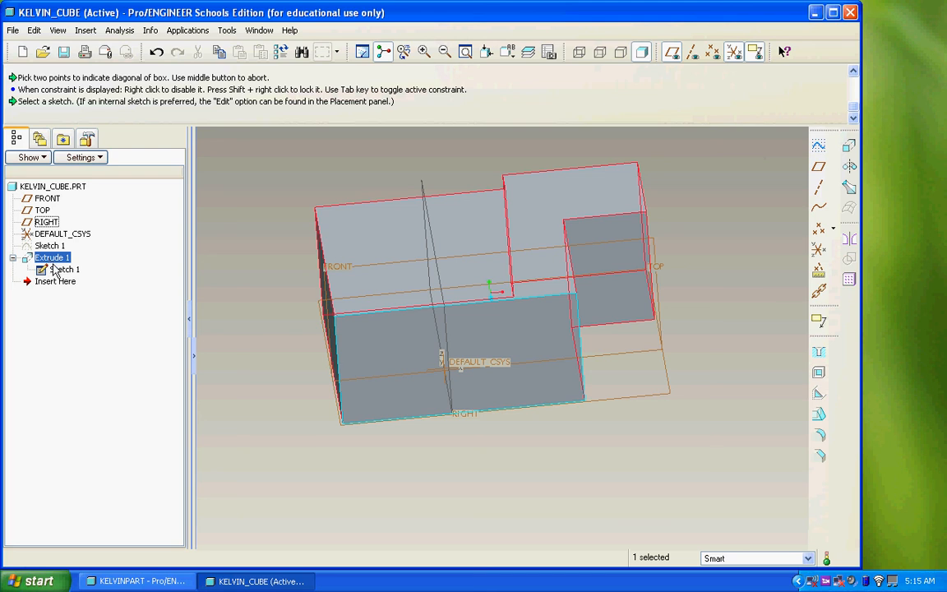
{"action": "left_click", "coordinate": [65, 270]}
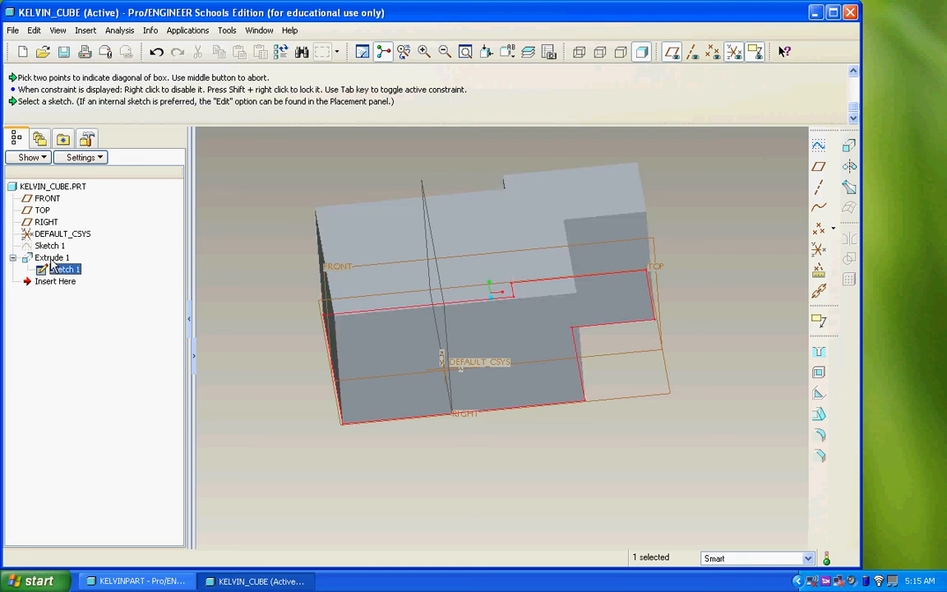
{"action": "left_click", "coordinate": [64, 269]}
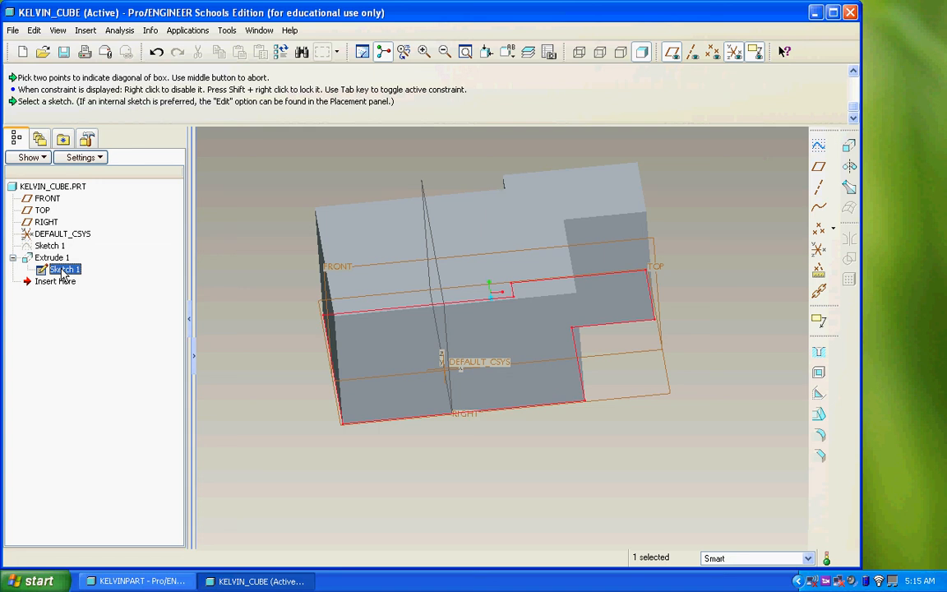
{"action": "mouse_move", "coordinate": [226, 329]}
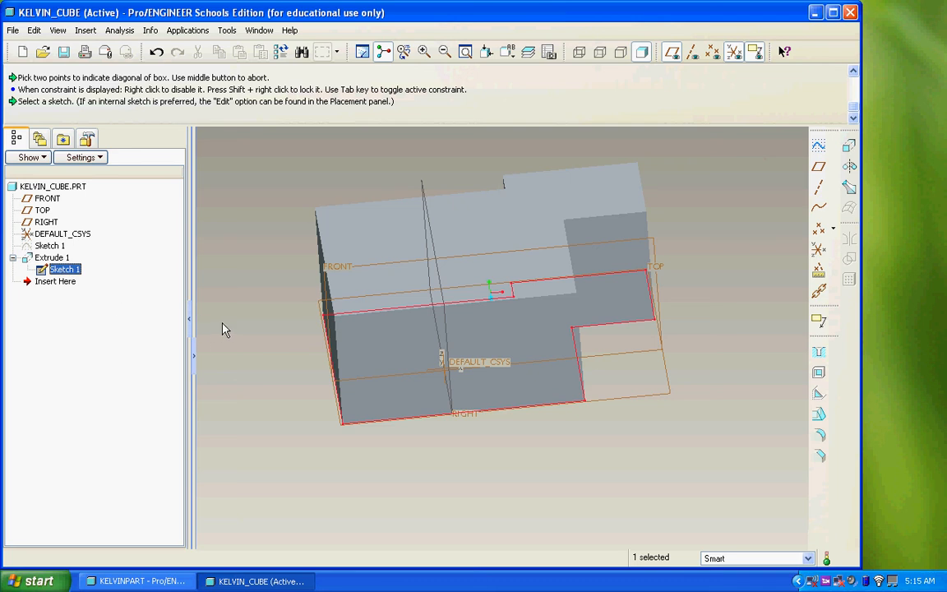